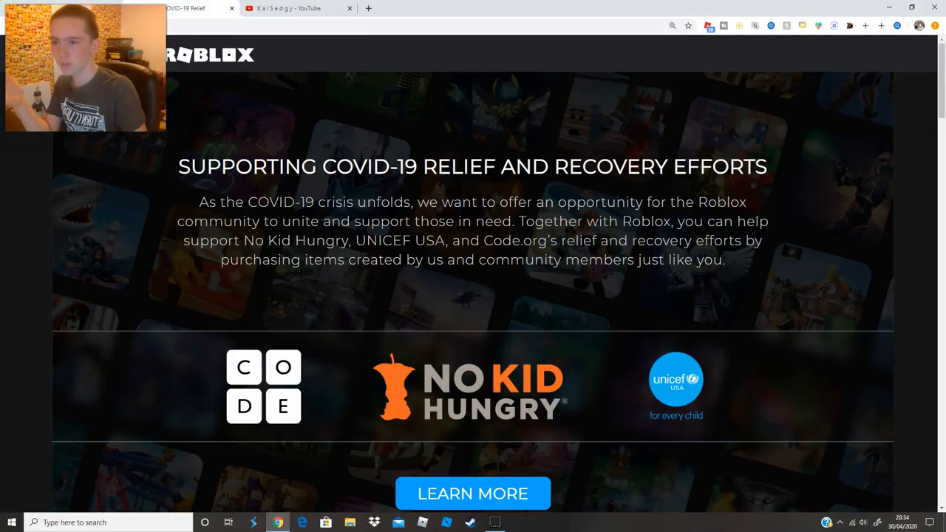
mouse_move(292, 77)
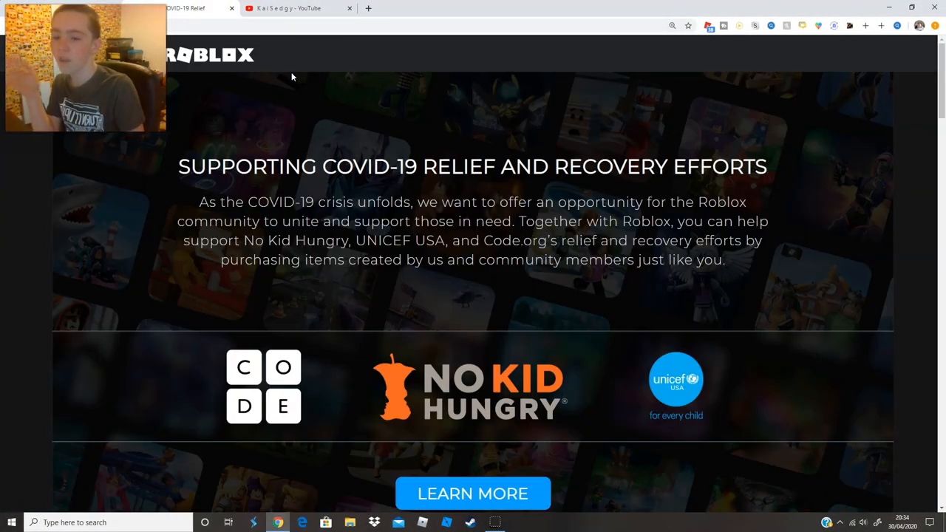
- Read the COVID-19 Relief page and highlight its intro paragraph
scroll("down", 3)
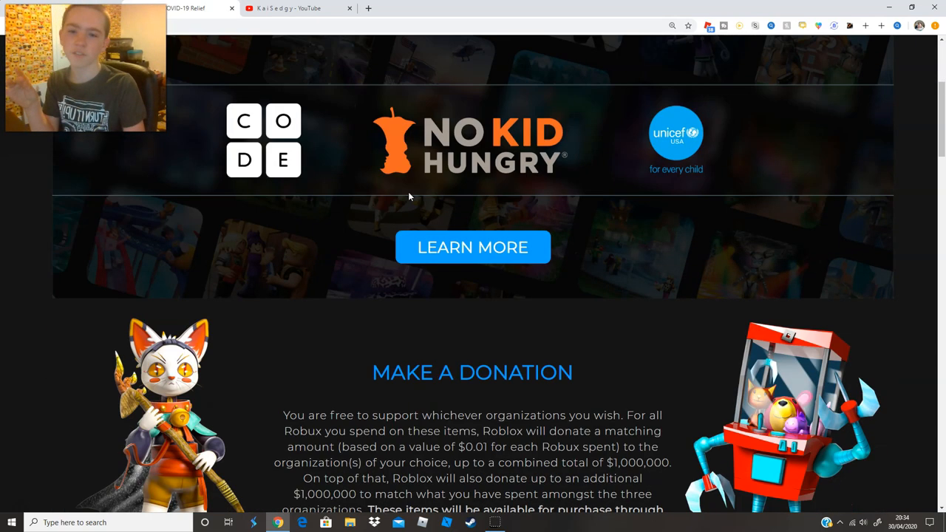
scroll("up", 3)
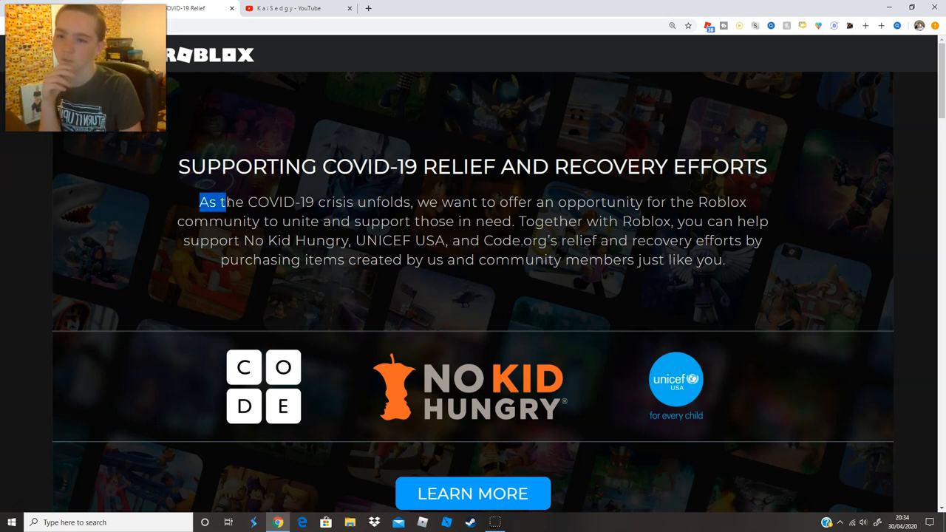
left_click_drag(221, 202, 427, 201)
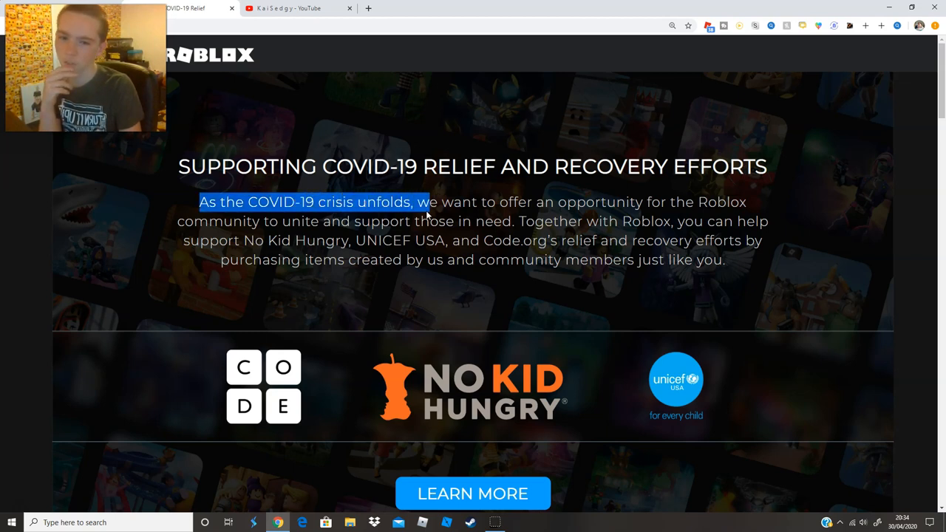
left_click_drag(427, 202, 672, 201)
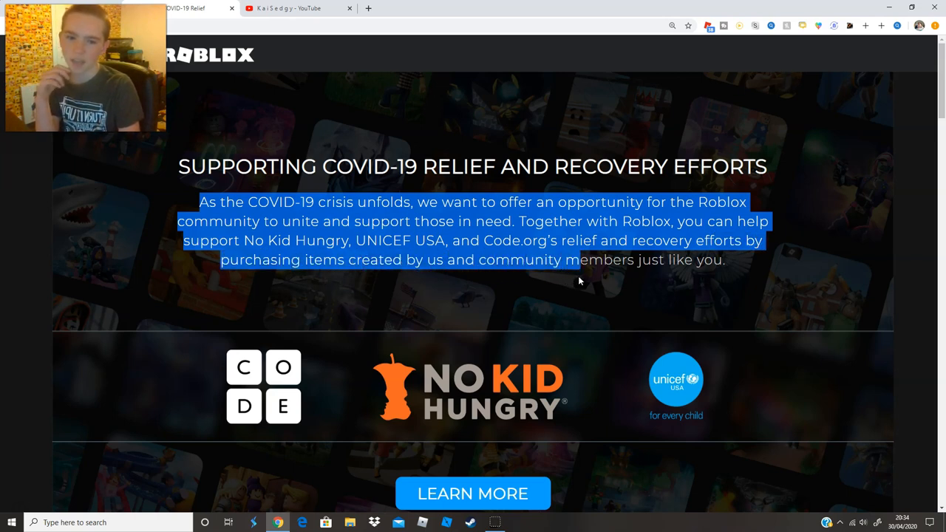
left_click(751, 265)
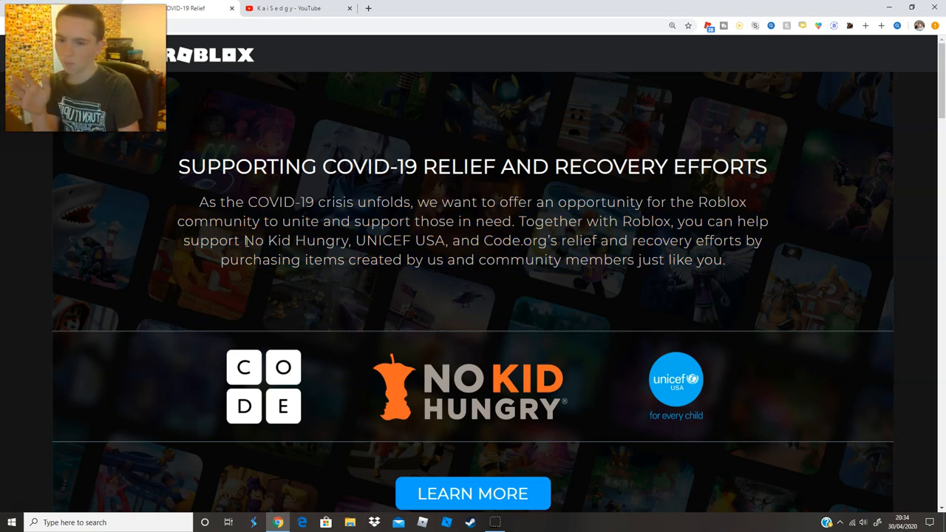
left_click_drag(244, 240, 348, 240)
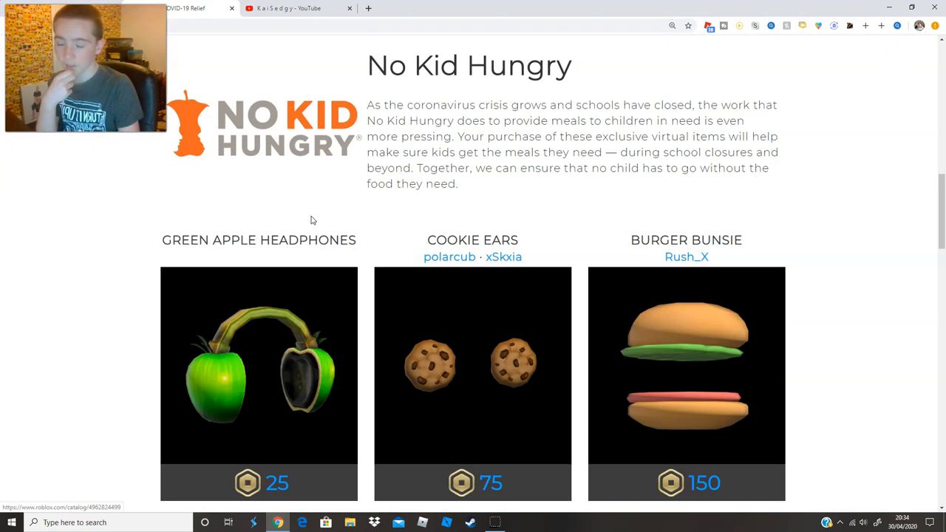
scroll("down", 3)
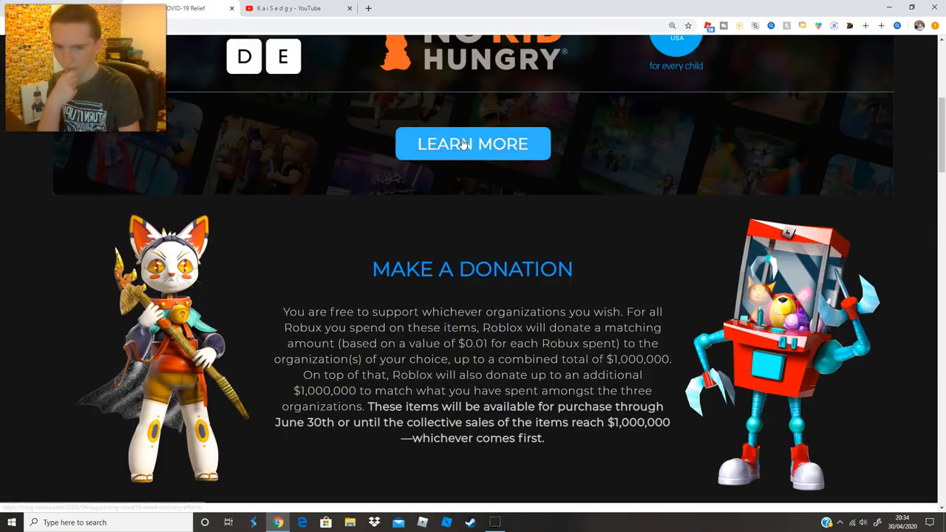
- Open the relief efforts blog post in a new tab and scroll through it
left_click(472, 143)
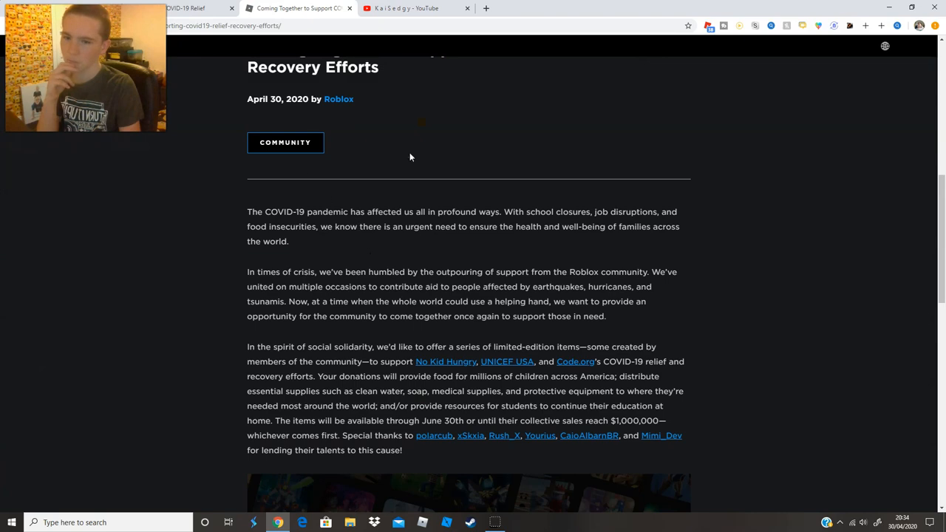
scroll("down", 3)
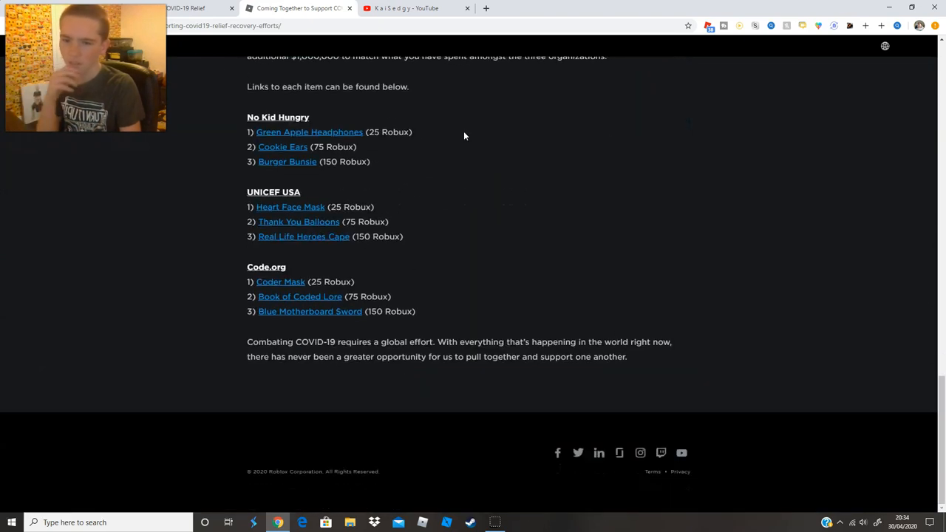
scroll("up", 3)
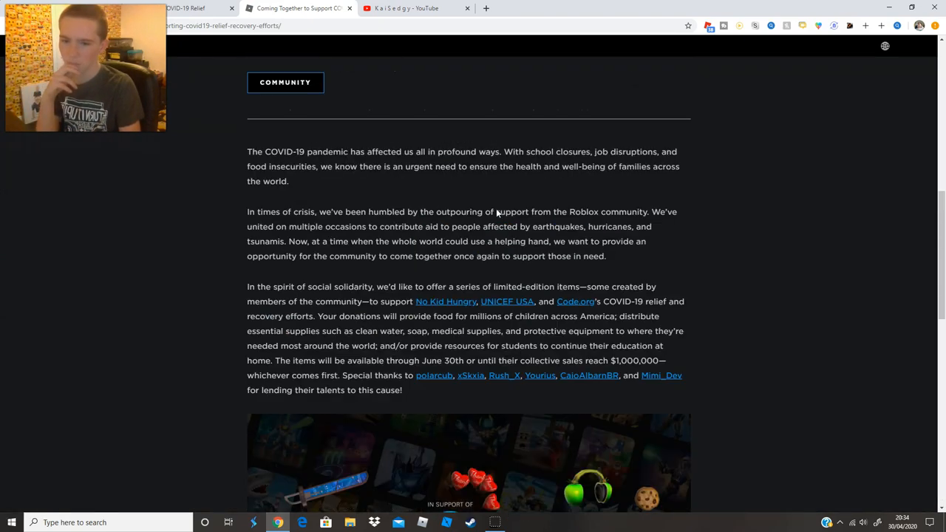
scroll("down", 3)
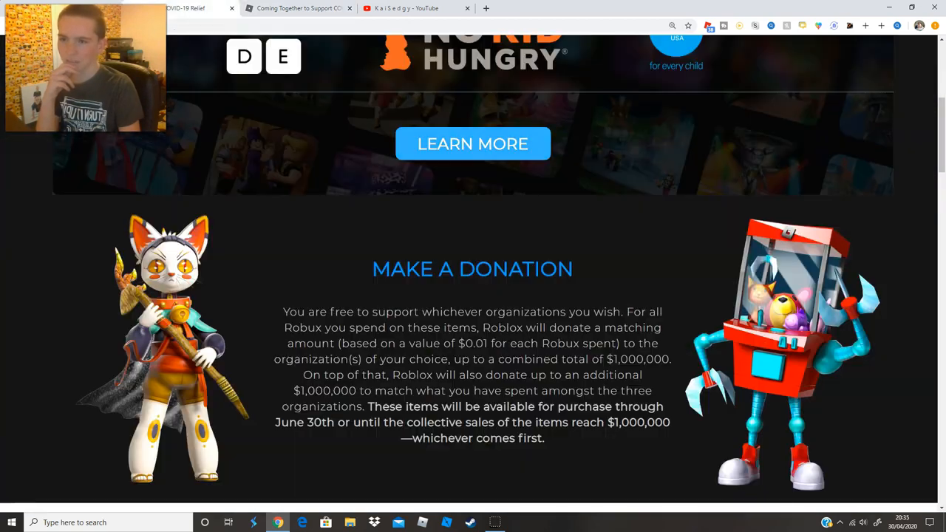
scroll("down", 3)
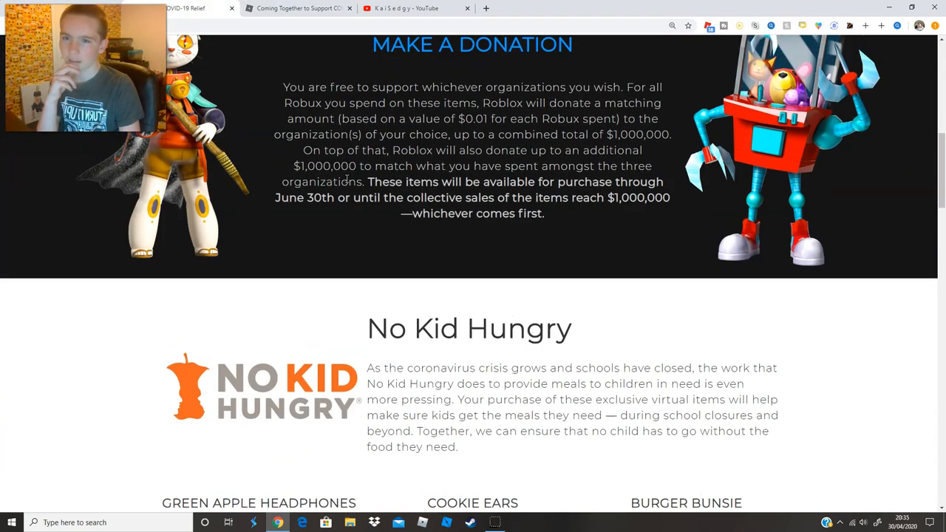
scroll("down", 3)
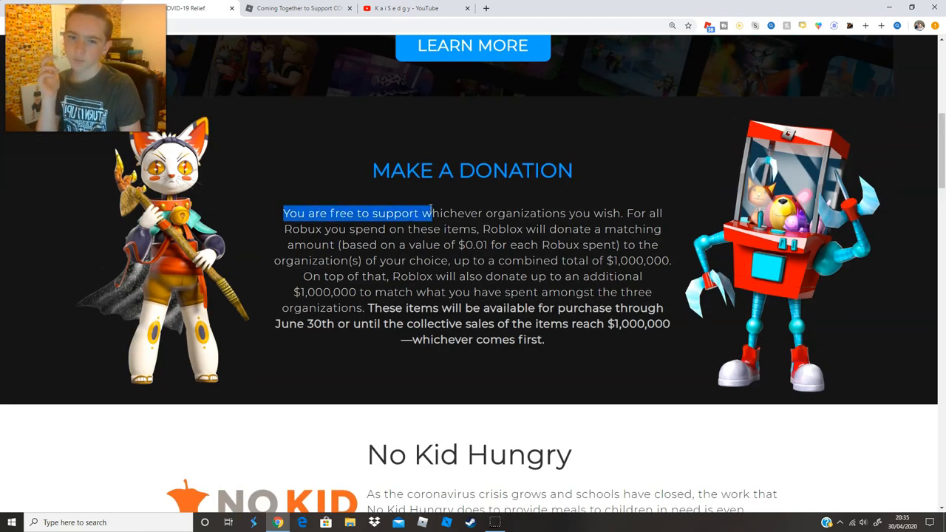
- Highlight the donation explanation paragraph on the relief page
left_click_drag(431, 213, 605, 229)
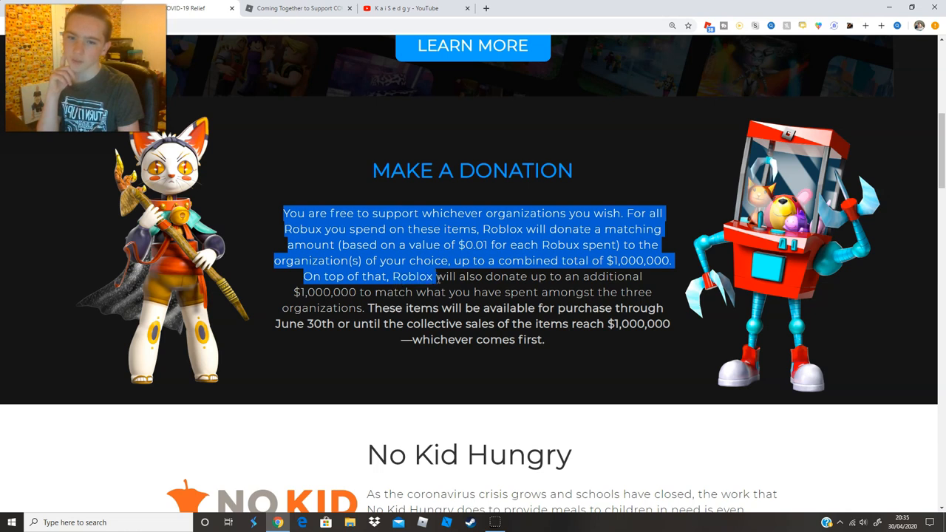
left_click_drag(436, 276, 384, 308)
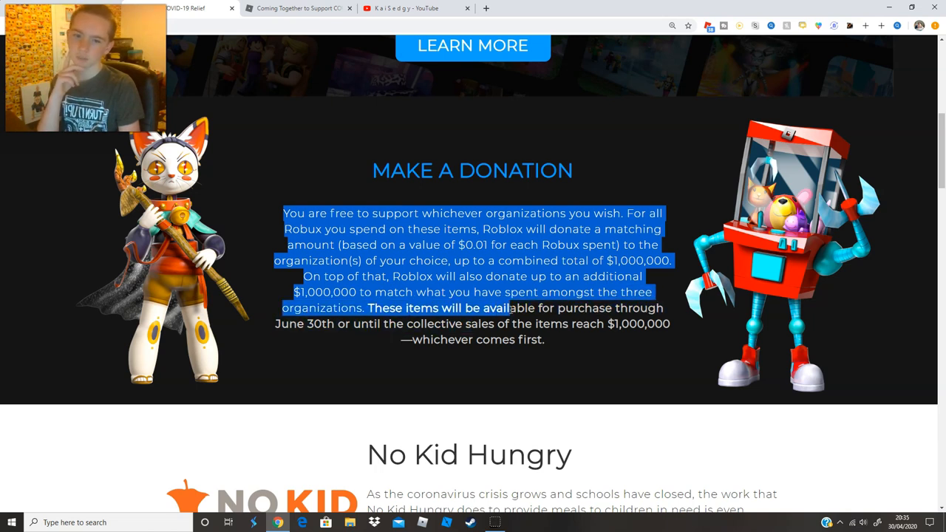
left_click_drag(506, 307, 310, 324)
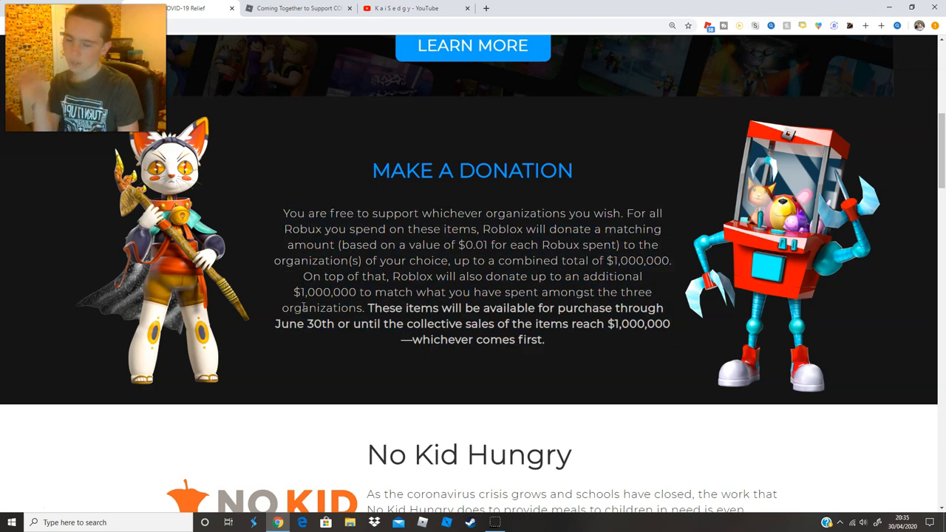
- Browse the No Kid Hungry and Code.org item listings, then close the COVID-19 Relief page
scroll("down", 3)
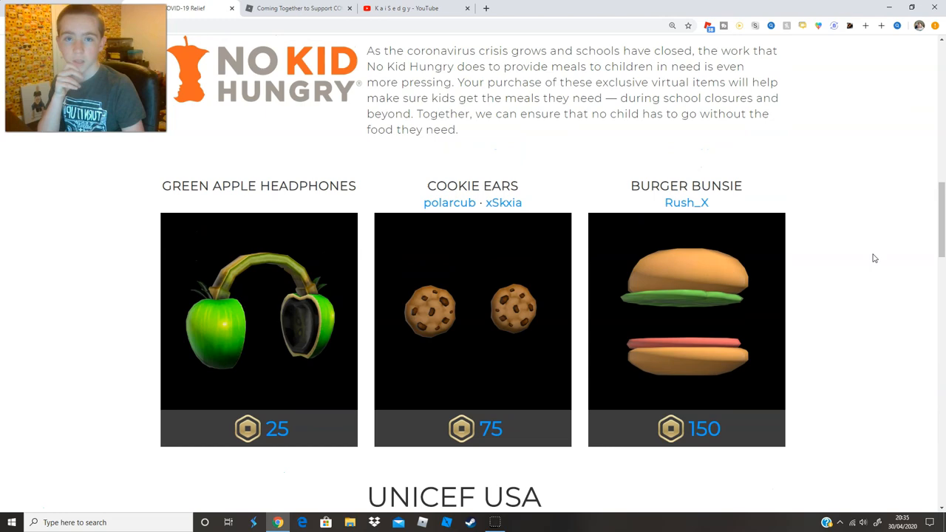
scroll("down", 3)
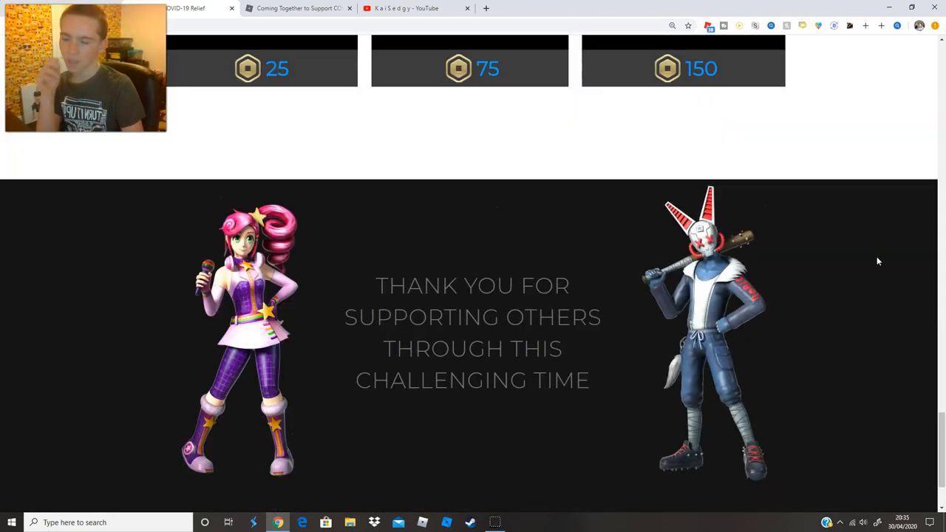
scroll("up", 3)
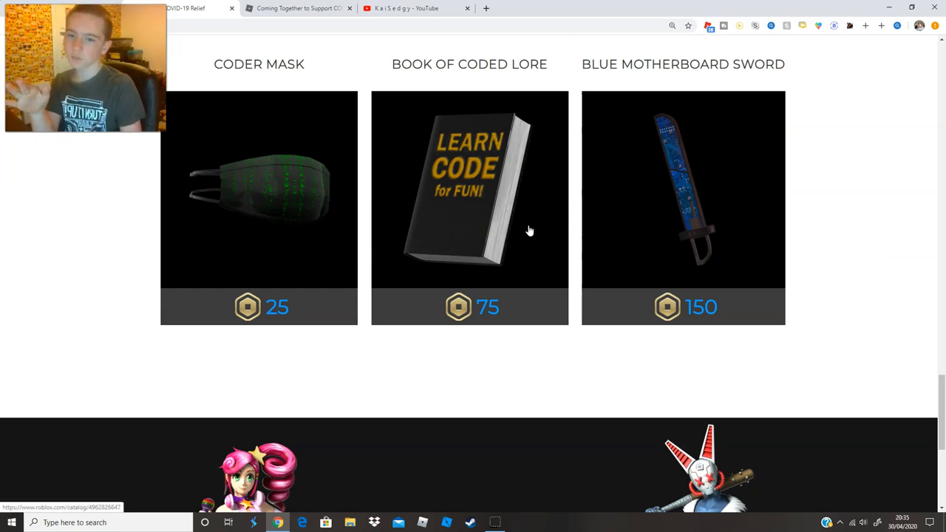
scroll("down", 3)
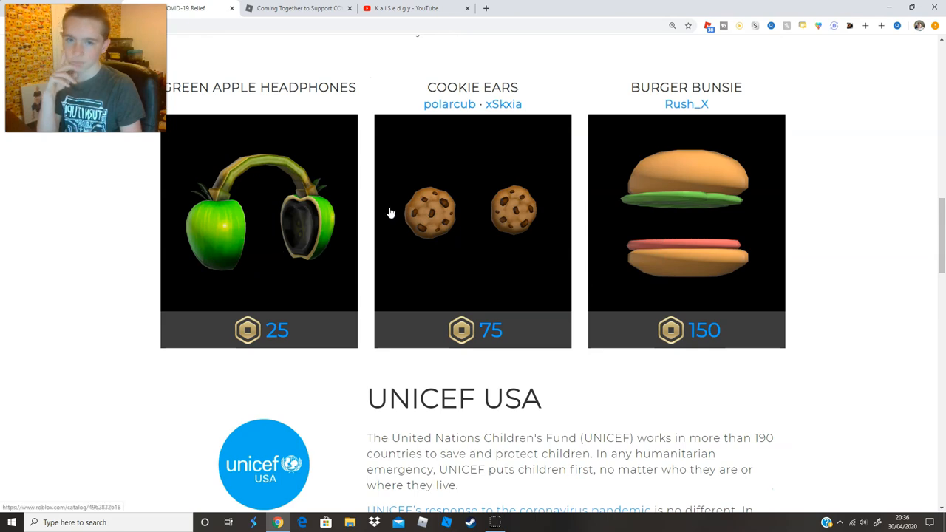
left_click(296, 8)
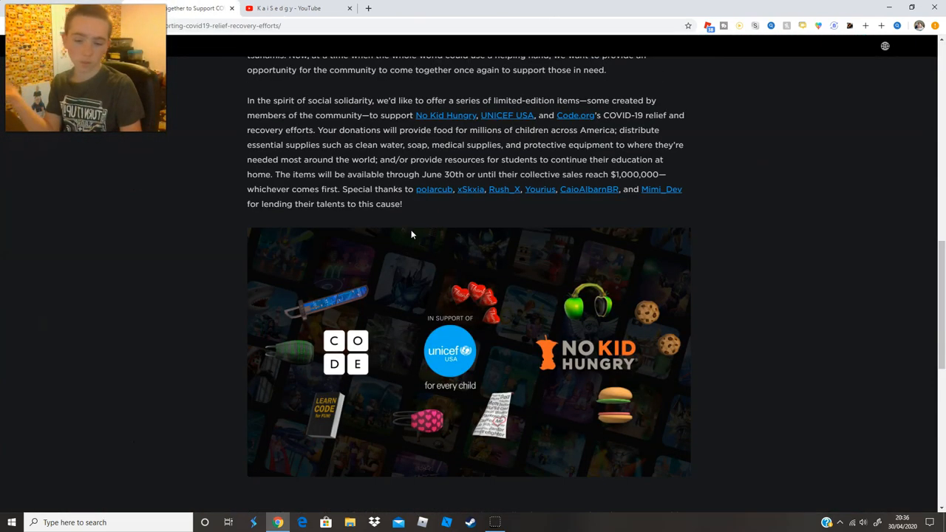
- Open Green Apple Headphones in a new tab and buy it for 25 Robux
right_click(309, 181)
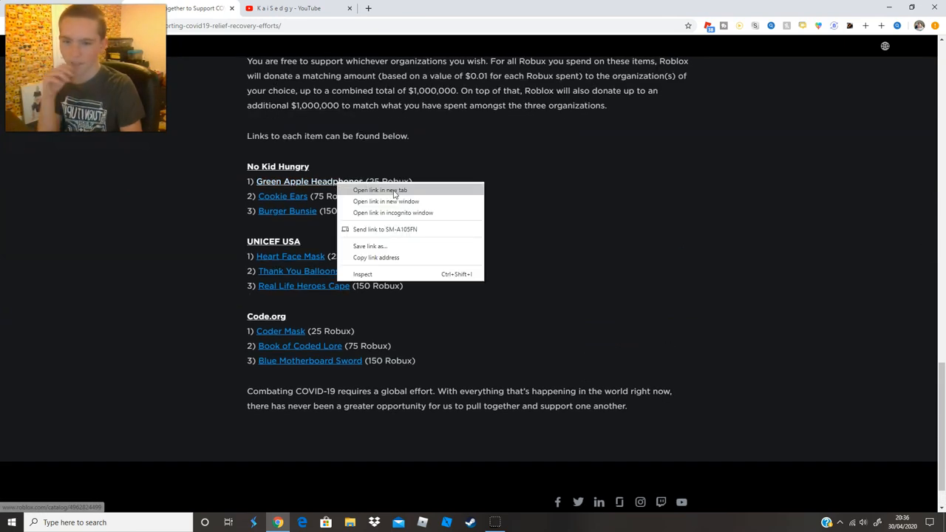
left_click(379, 190)
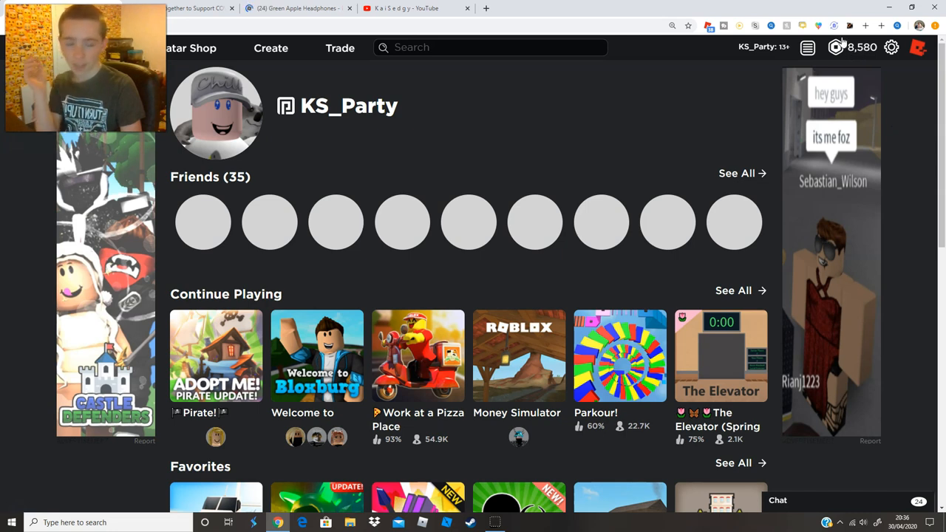
left_click(414, 8)
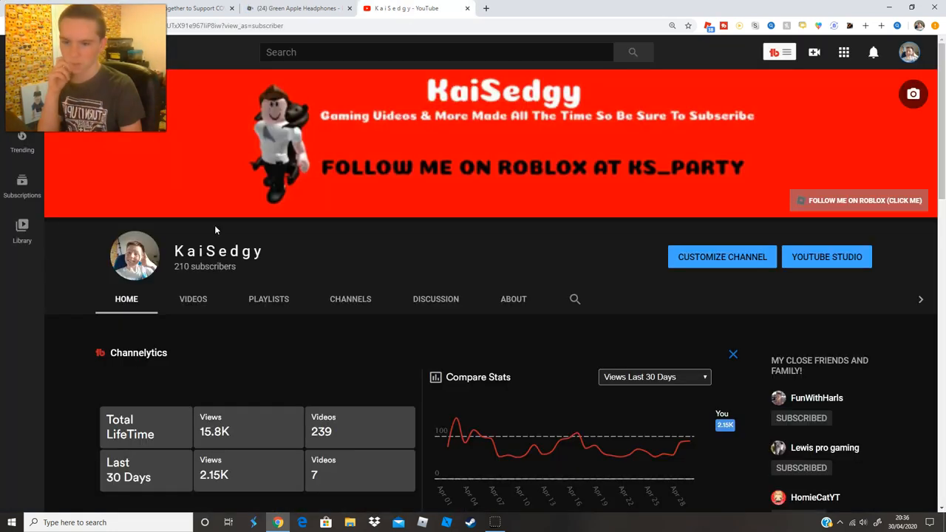
left_click(295, 9)
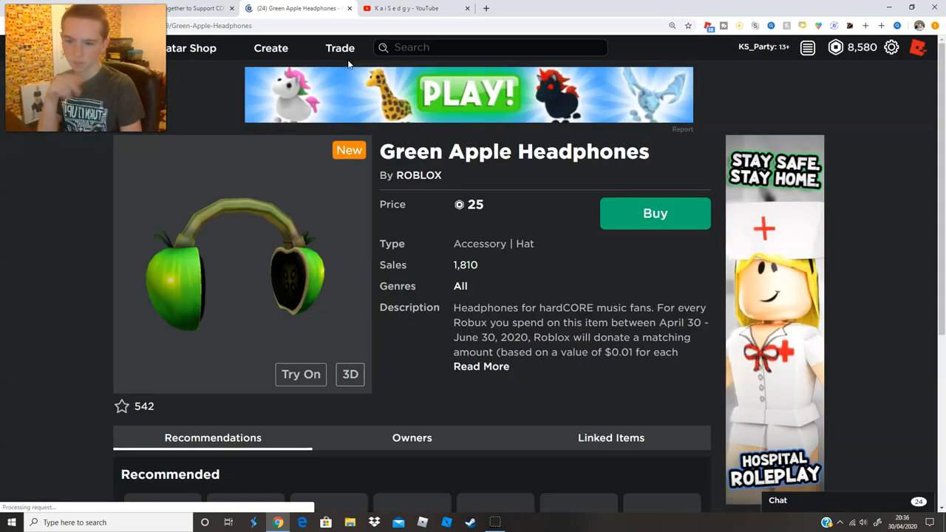
scroll("down", 3)
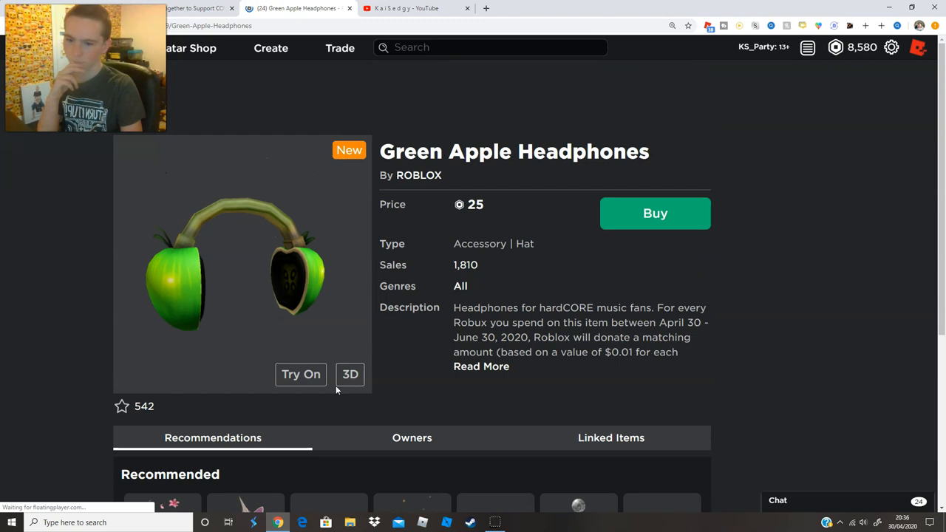
left_click(654, 212)
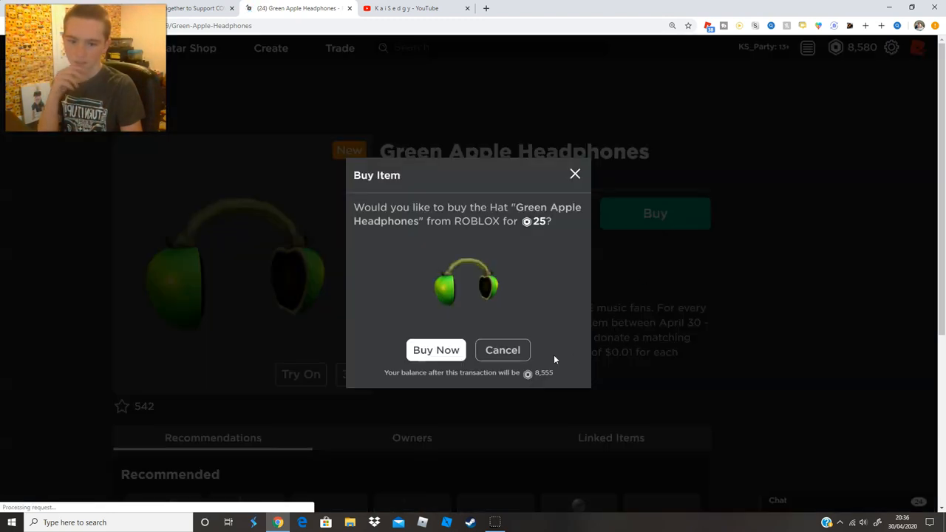
left_click(436, 349)
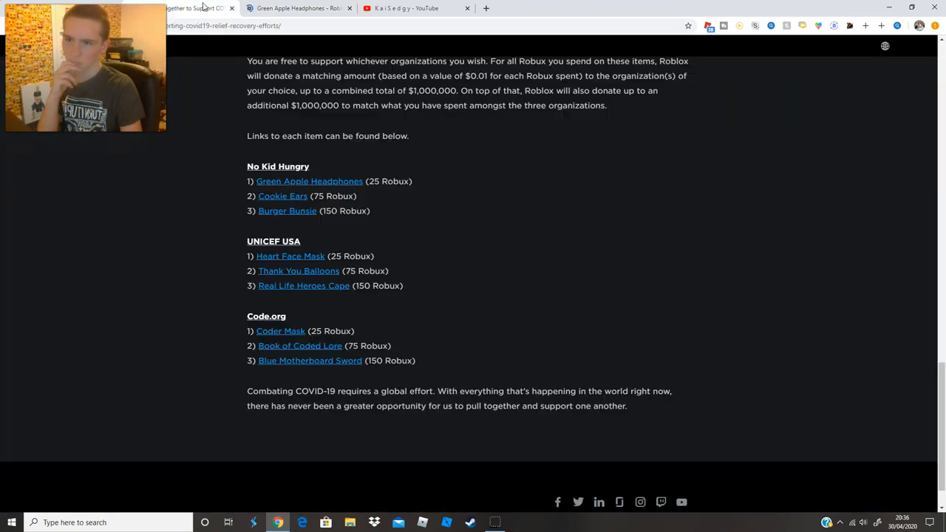
- Open Cookie Ears in its own tab and purchase it for 75 Robux
right_click(282, 195)
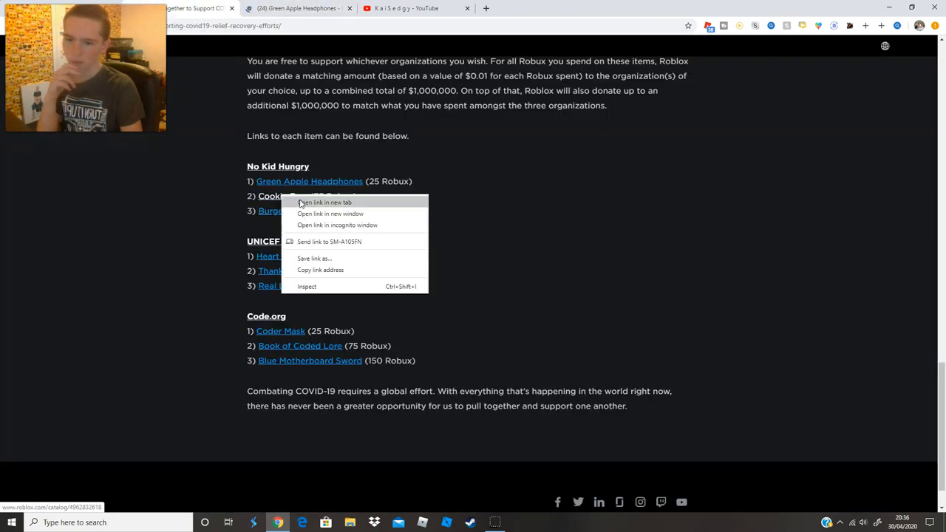
left_click(323, 202)
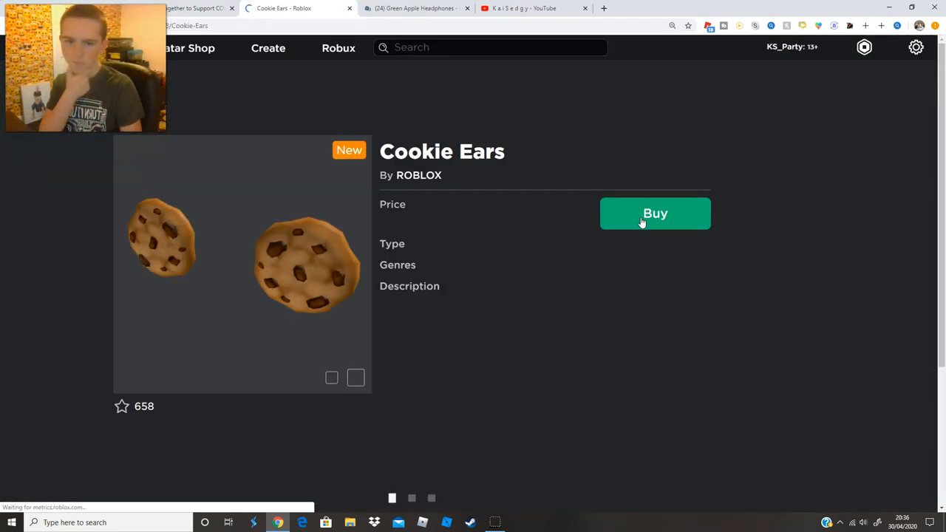
left_click(655, 213)
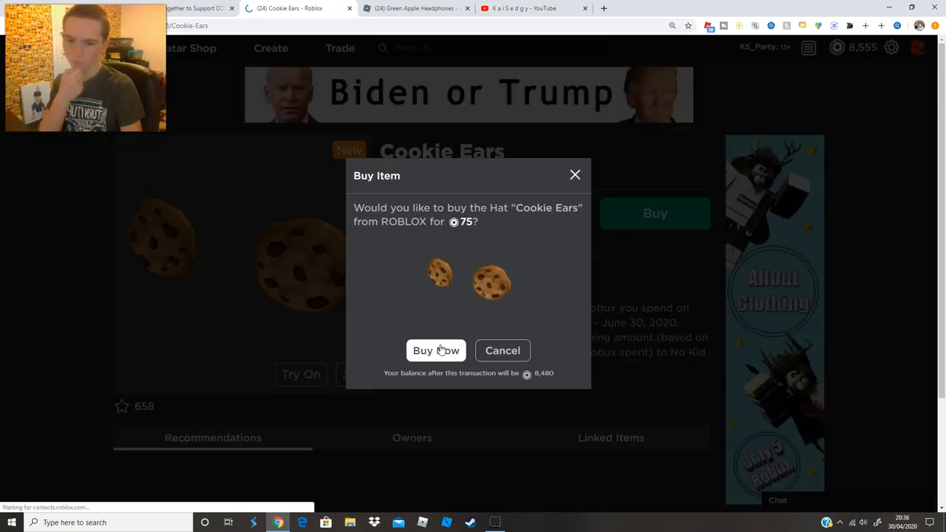
left_click(435, 350)
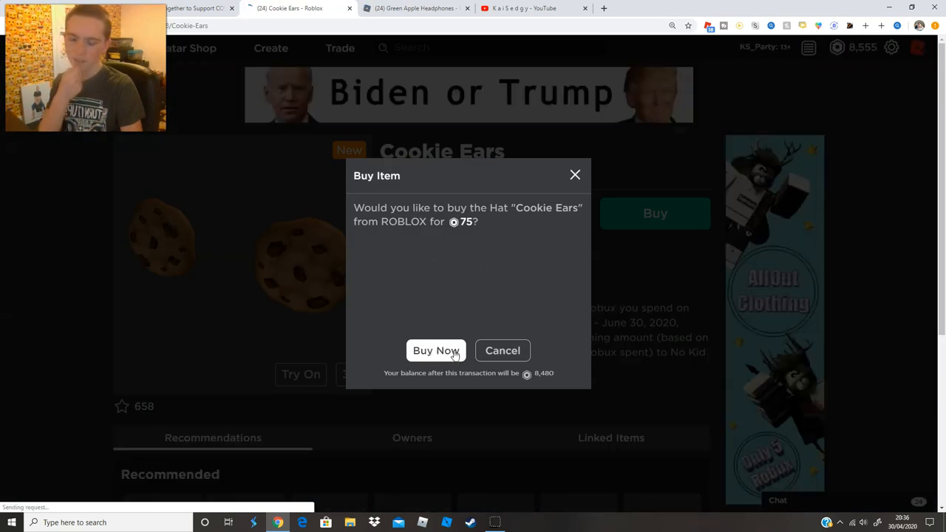
left_click(436, 350)
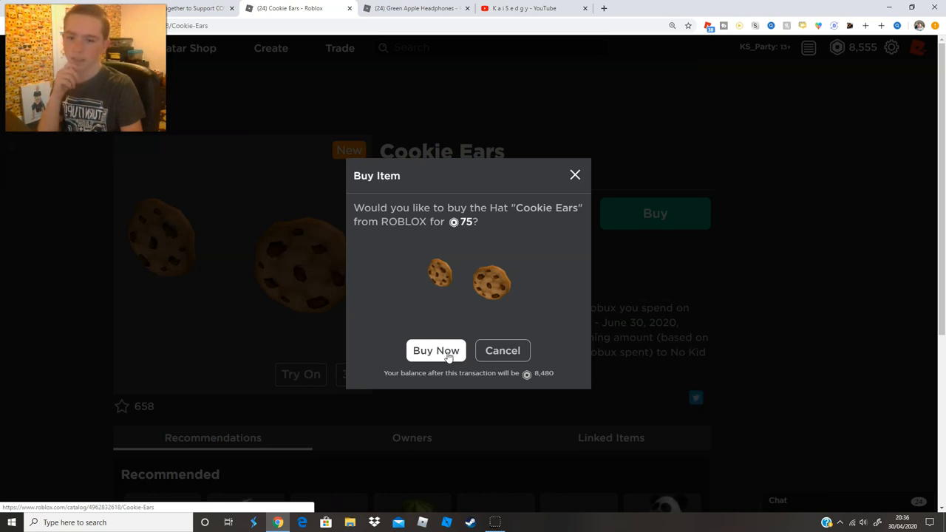
left_click(435, 350)
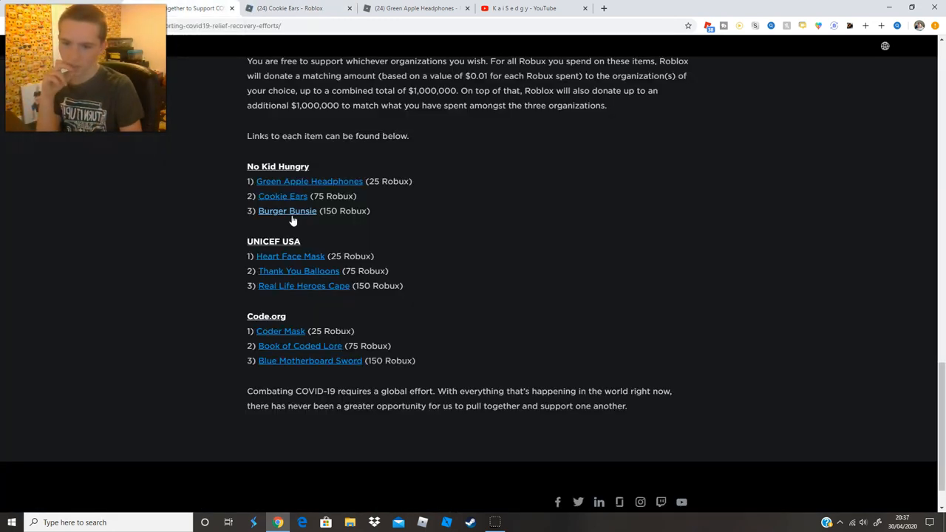
- Buy the Burger Bunsie back accessory for 150 Robux and close its page
left_click(286, 210)
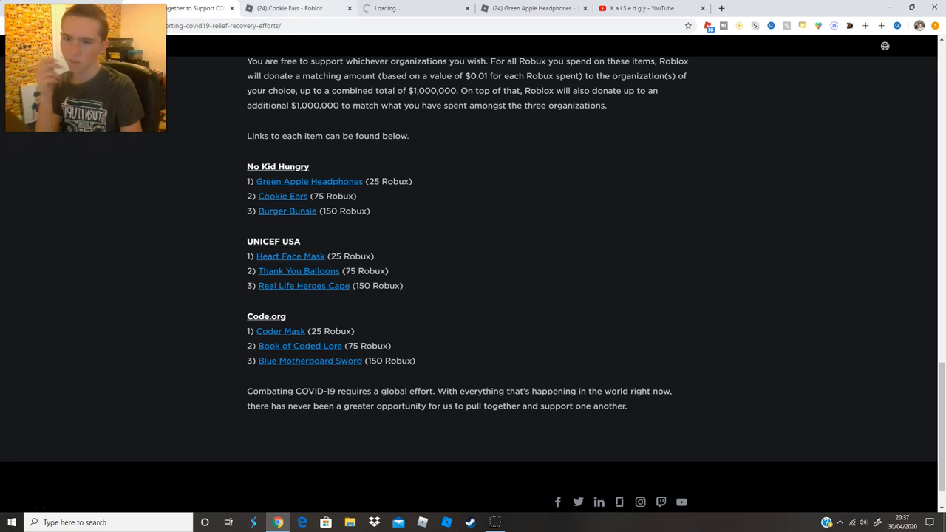
left_click(287, 211)
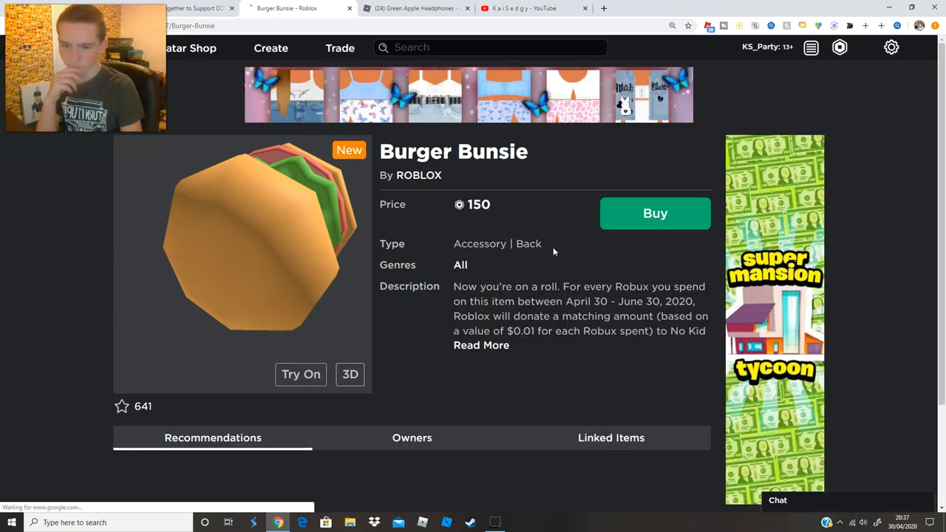
left_click(653, 214)
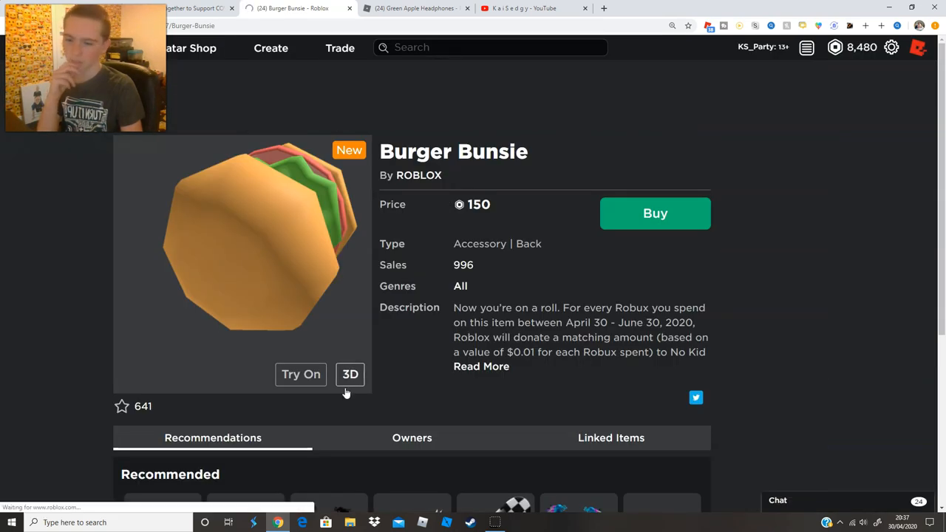
left_click(655, 212)
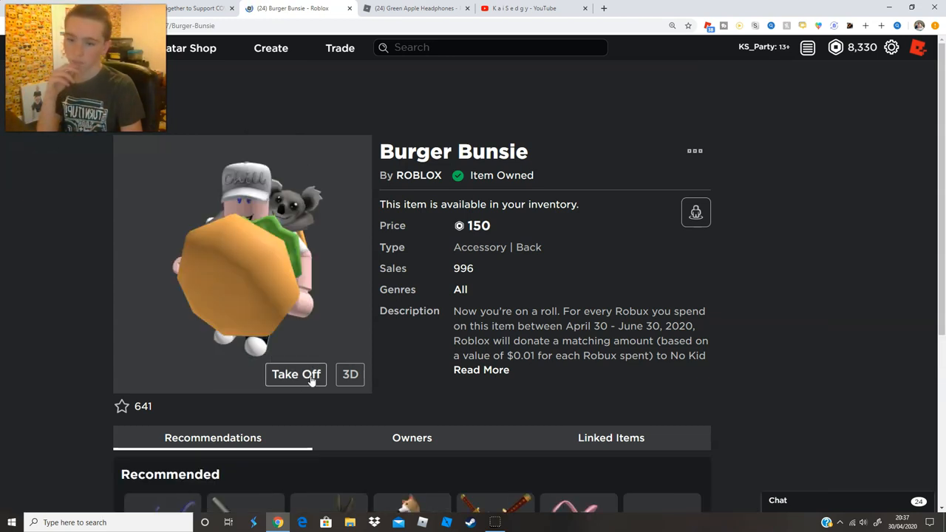
left_click(344, 8)
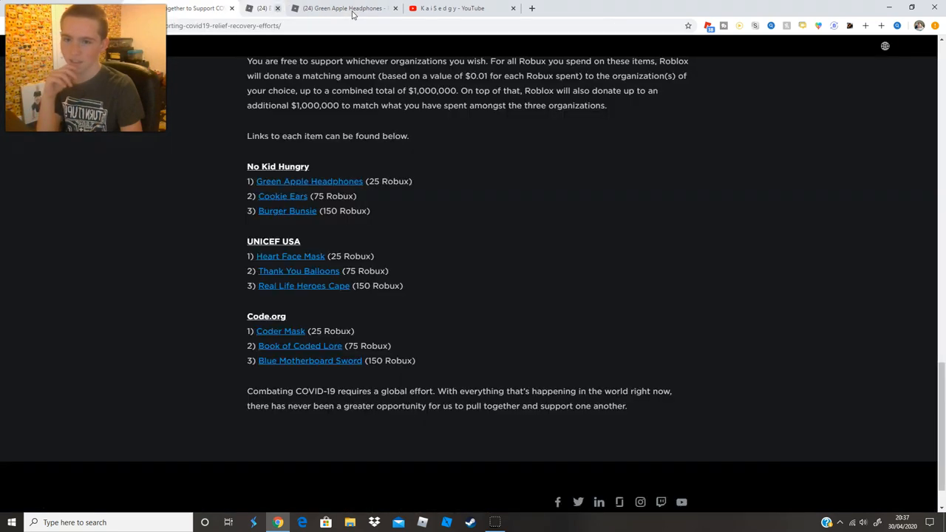
- Open Coder Mask in a new tab and purchase it for 25 Robux
right_click(280, 330)
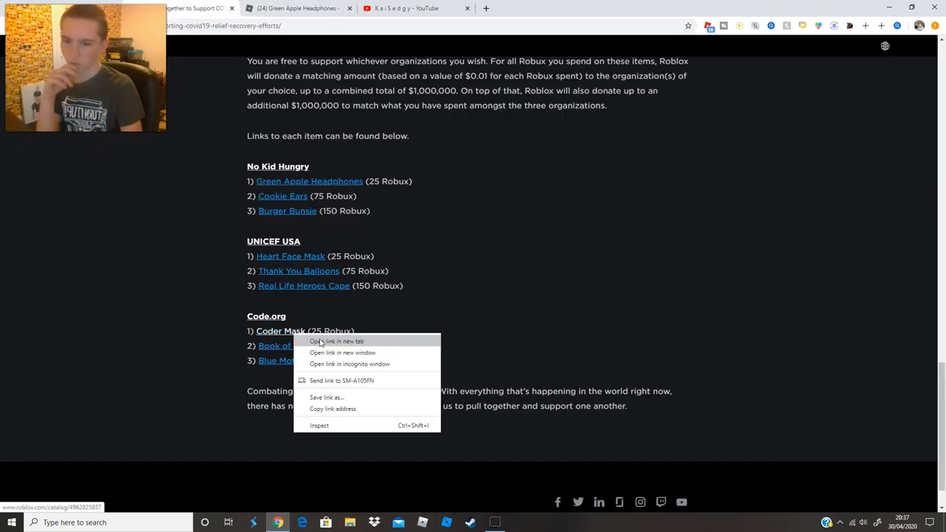
left_click(337, 342)
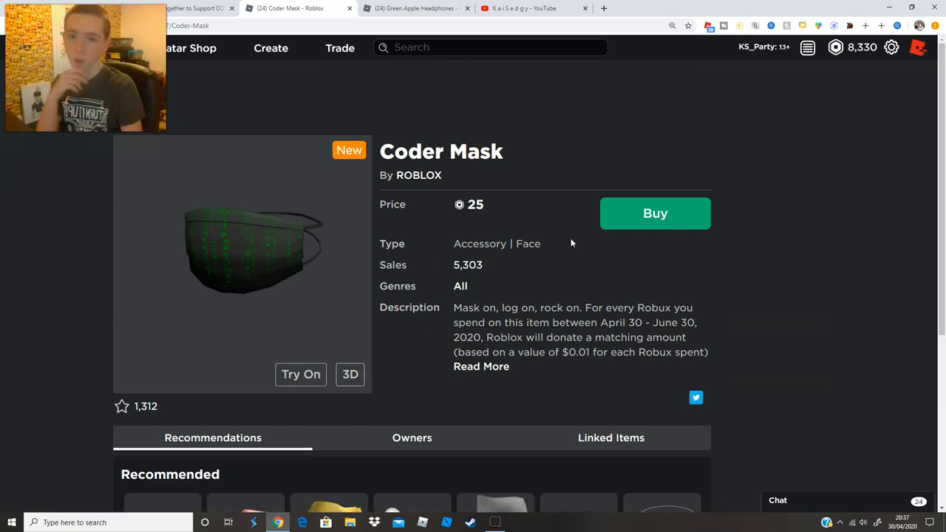
left_click(655, 213)
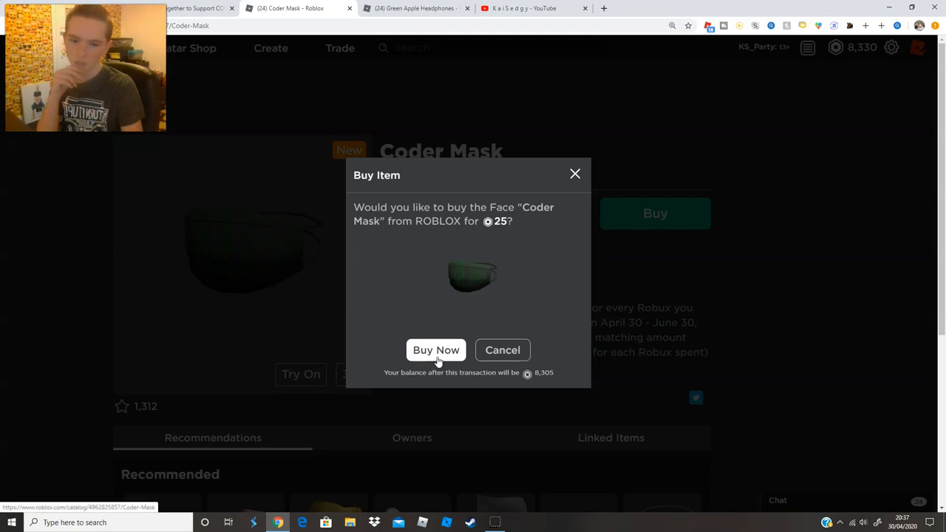
left_click(436, 349)
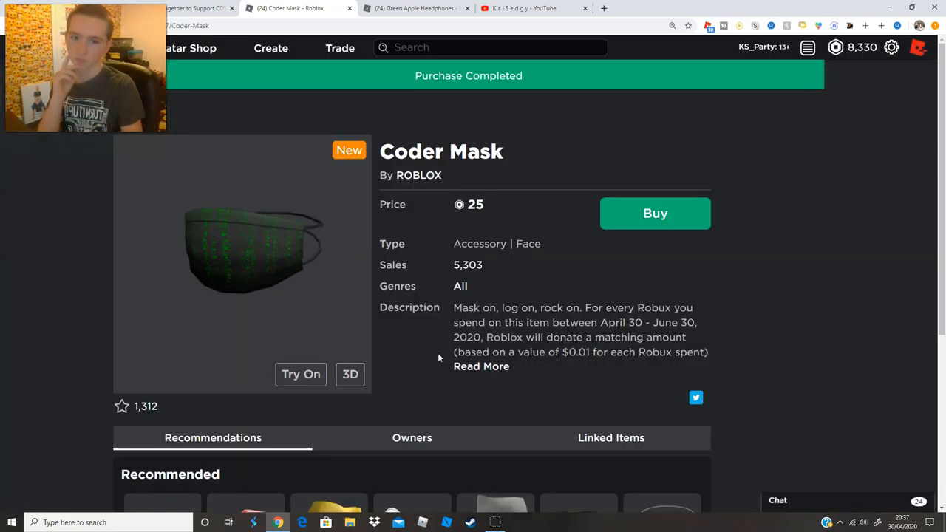
left_click(654, 213)
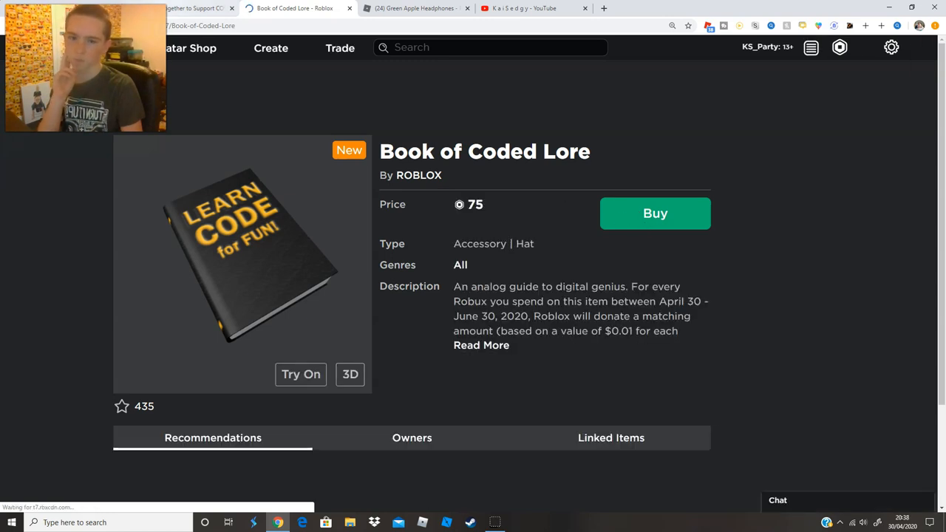
- Purchase Book of Coded Lore for 75 Robux and return to the blog's item list
left_click(654, 213)
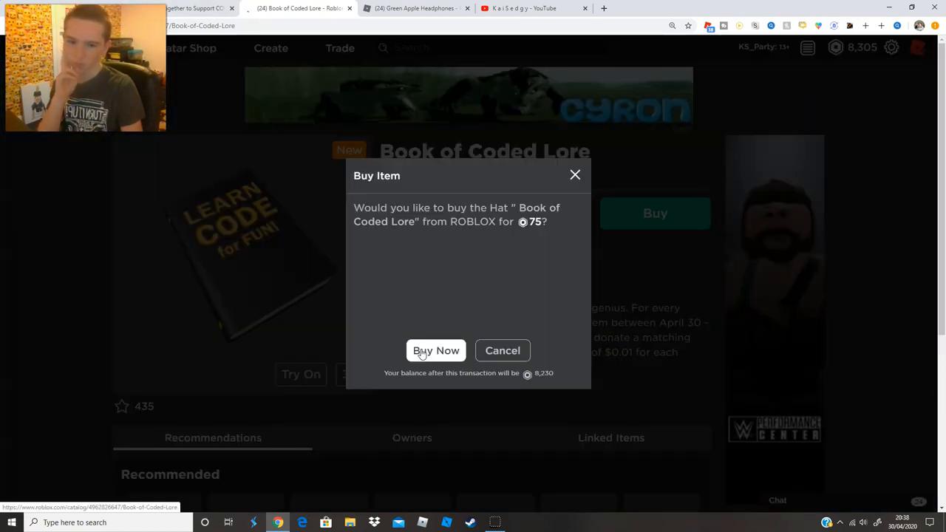
left_click(436, 350)
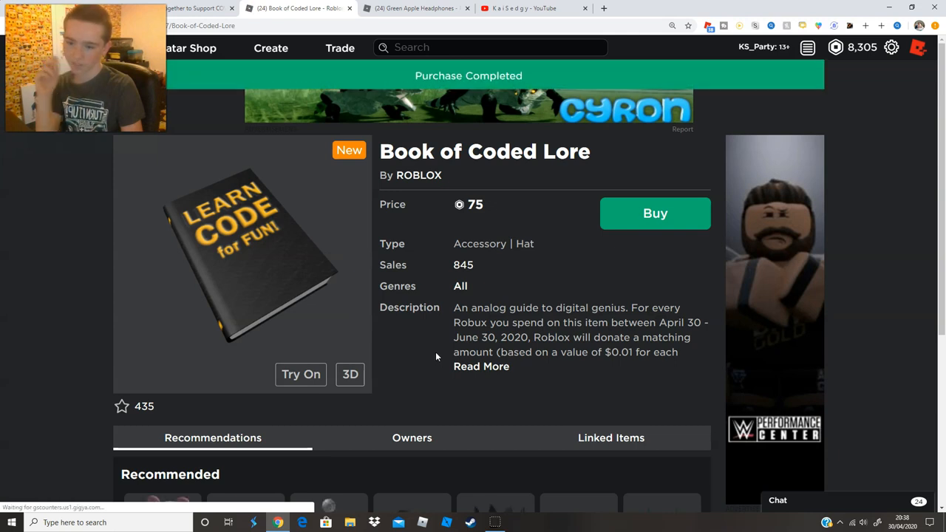
left_click(192, 8)
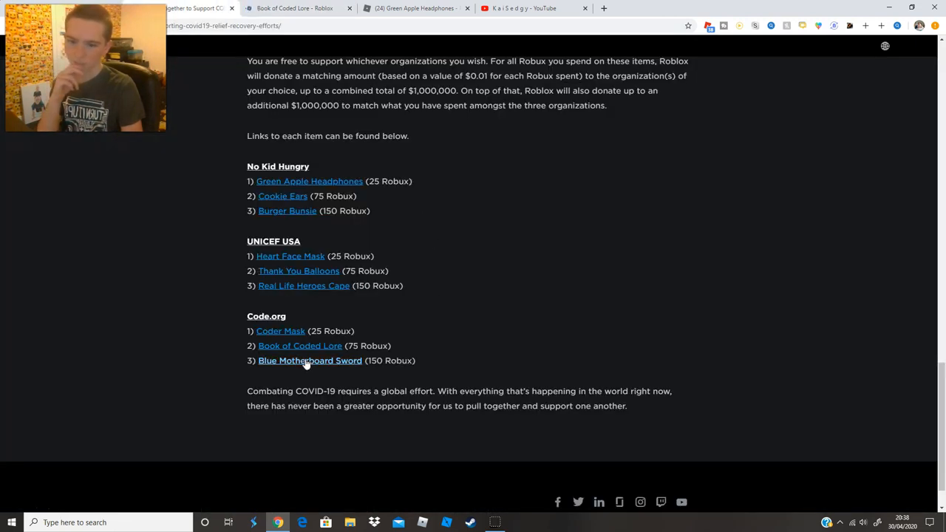
- Buy the Blue Motherboard Sword for 150 Robux and close its page
left_click(310, 360)
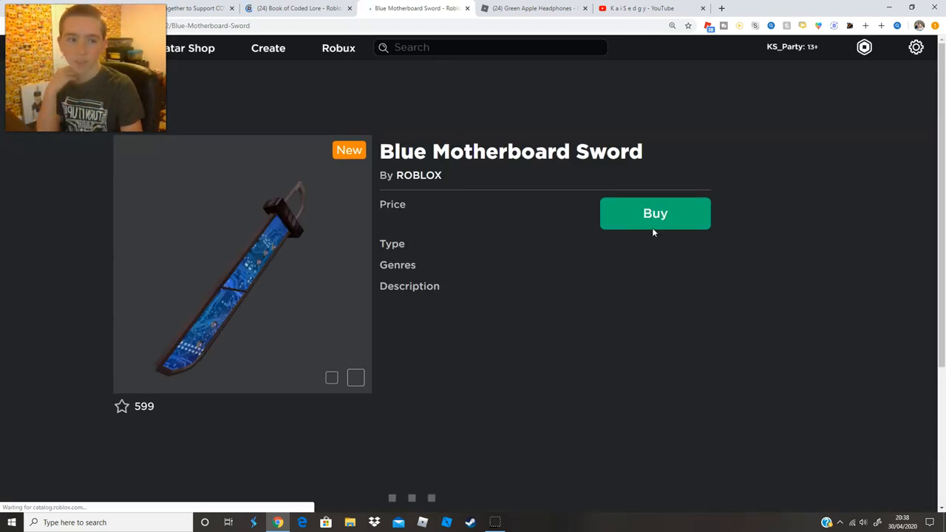
left_click(654, 213)
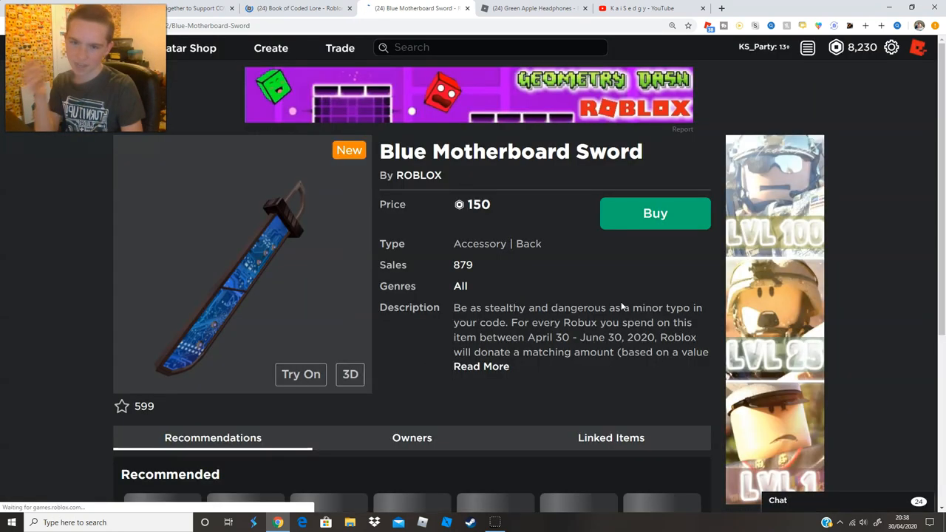
left_click(655, 214)
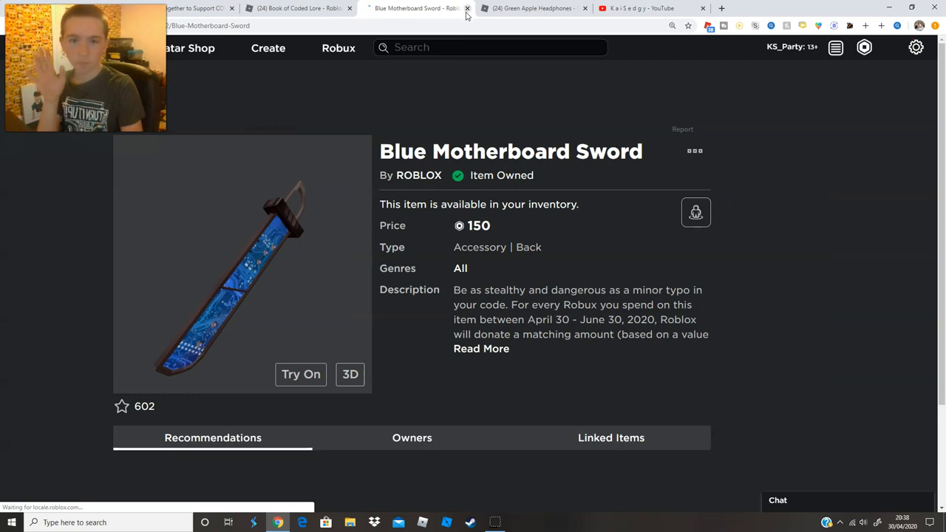
left_click(296, 8)
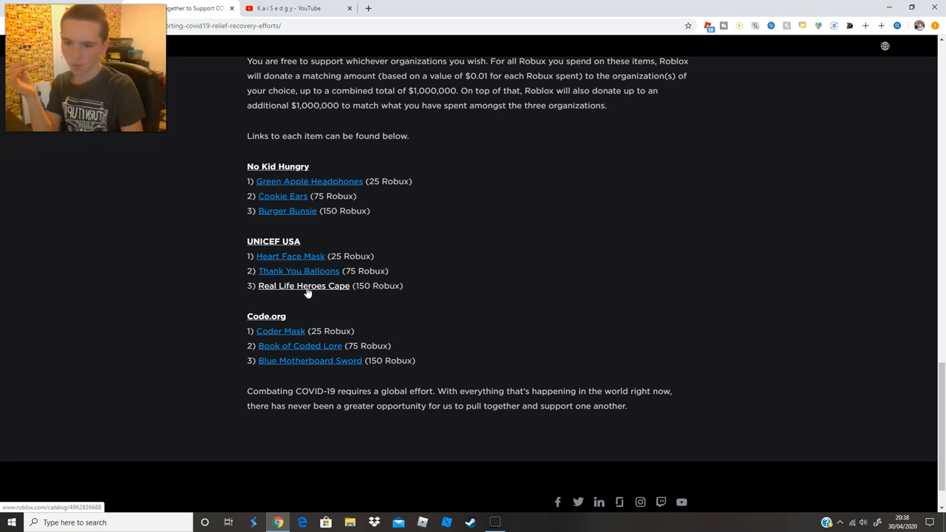
- Open the Real Life Heroes Cape page and start its 150-Robux purchase
left_click(303, 285)
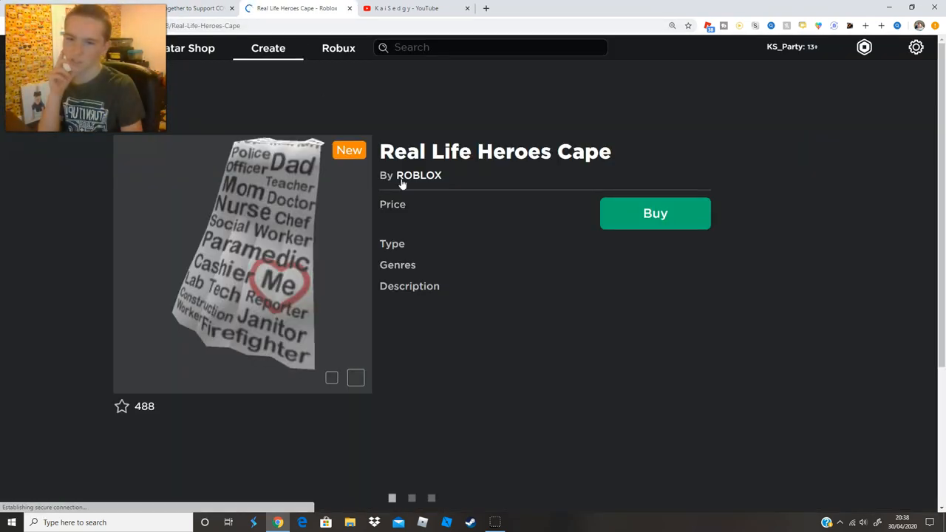
left_click(654, 213)
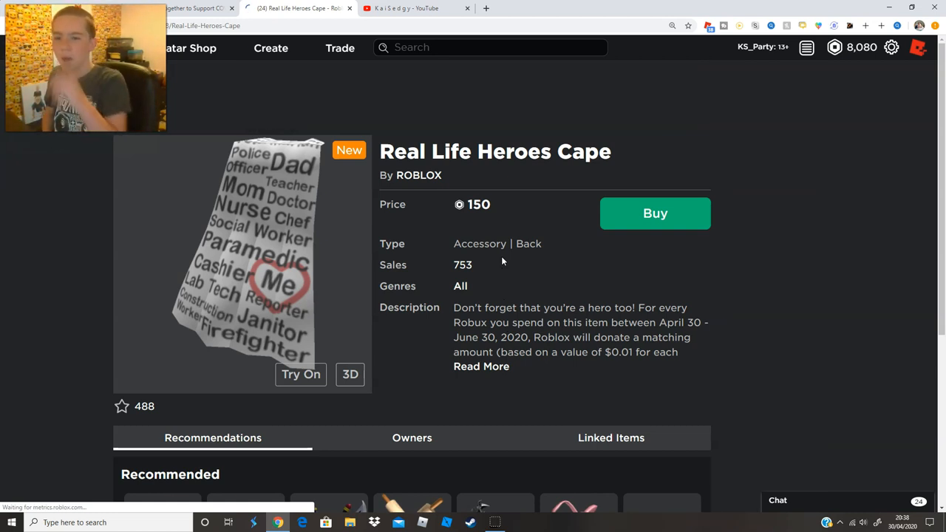
mouse_move(392, 134)
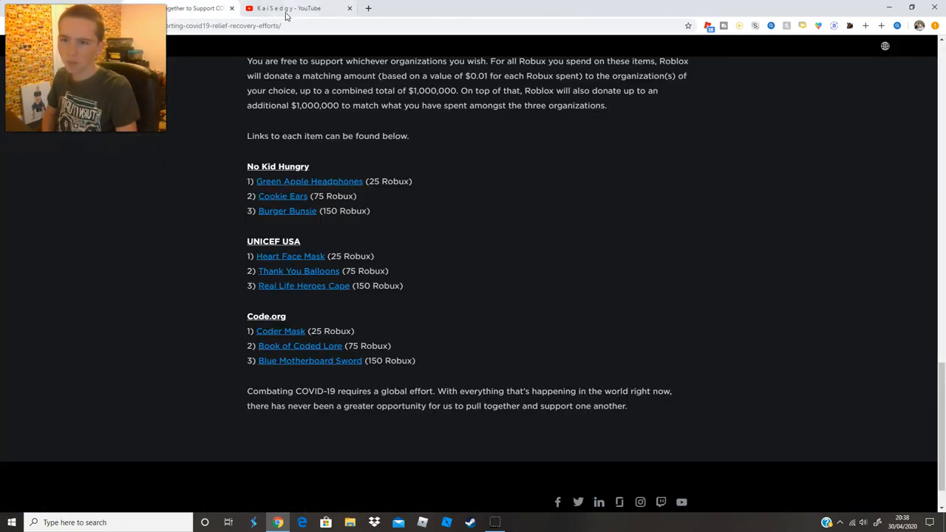
mouse_move(552, 286)
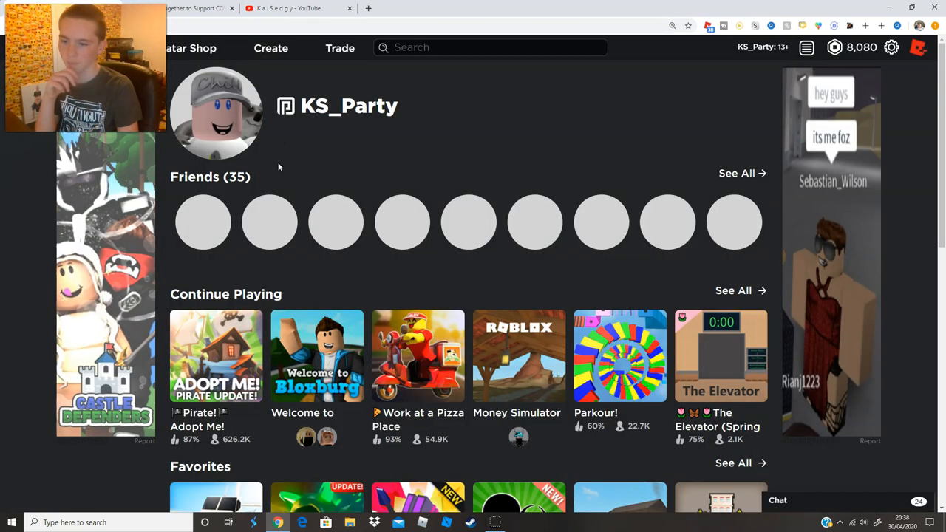
- Go to the Avatar Editor from the site's navigation menu
left_click(806, 47)
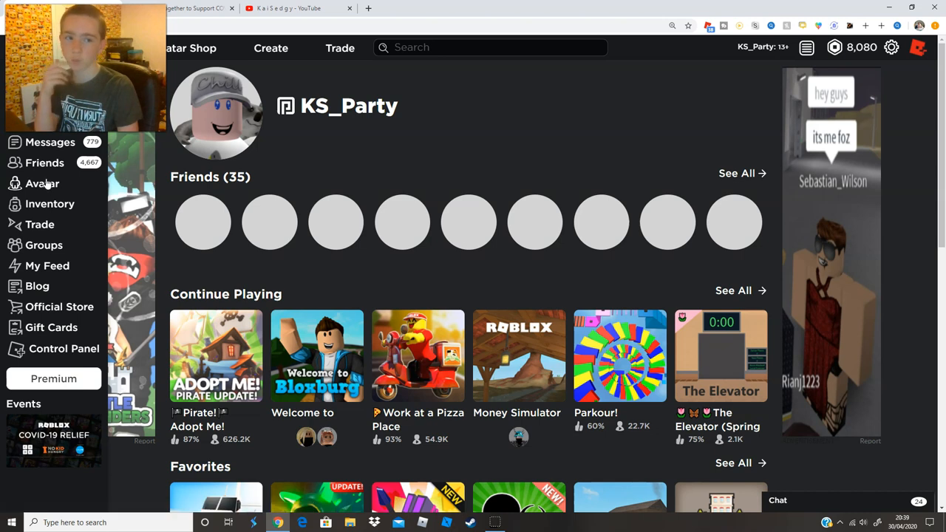
left_click(42, 183)
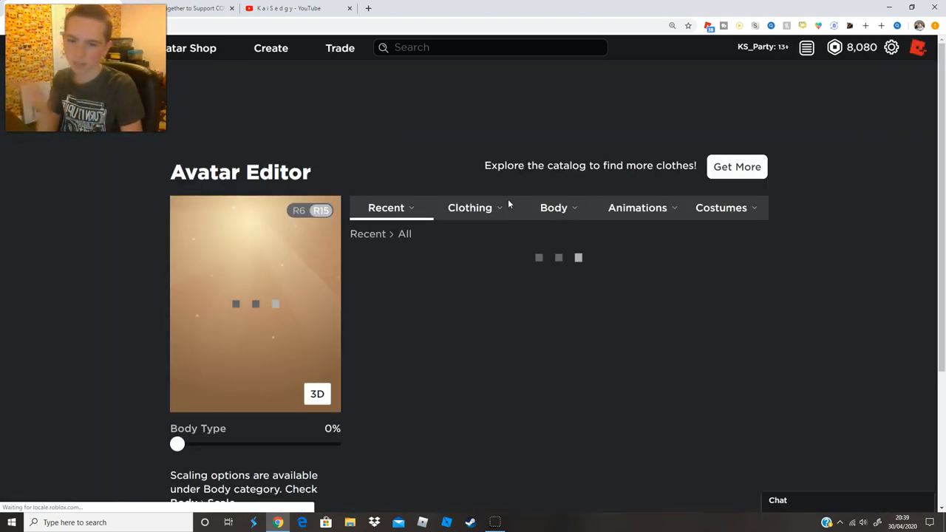
left_click(469, 208)
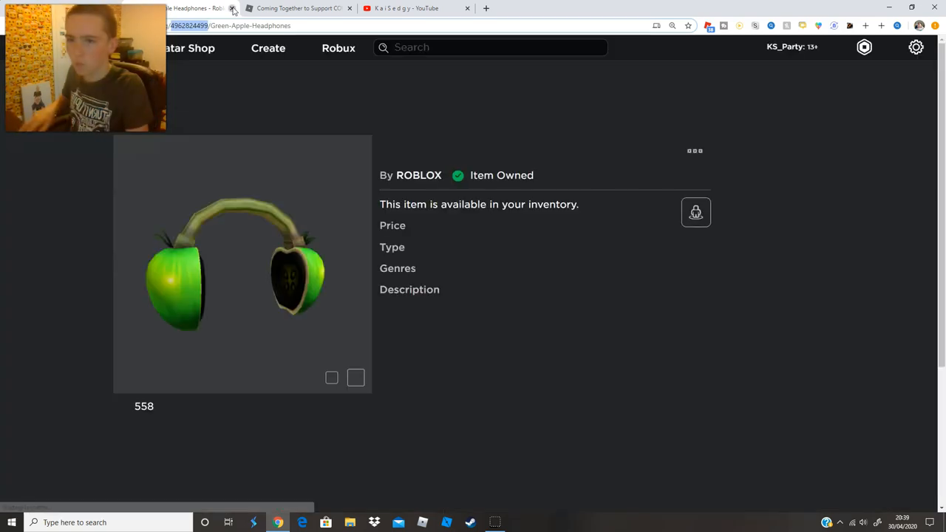
- Browse the Hat inventory, including Cookie Ears and Book of Coded Lore, then return to the blog list
left_click(232, 8)
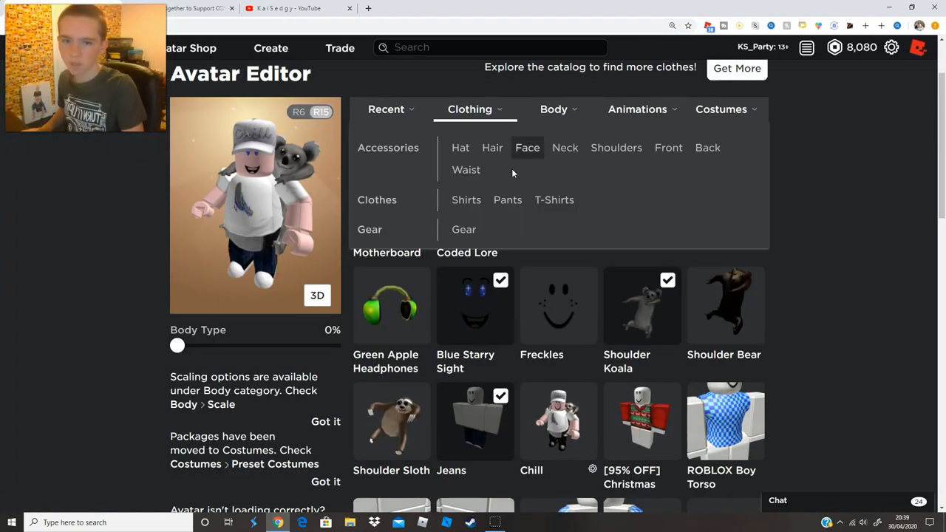
left_click(459, 147)
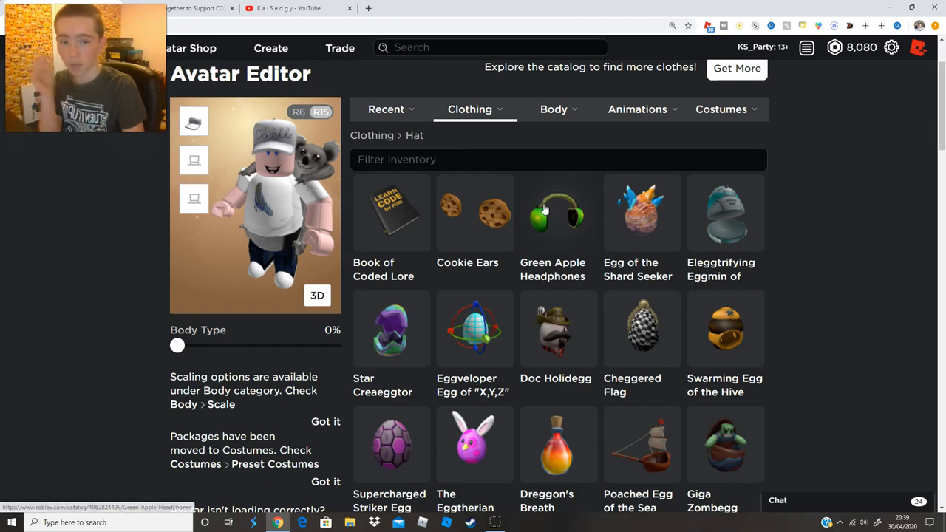
scroll("down", 3)
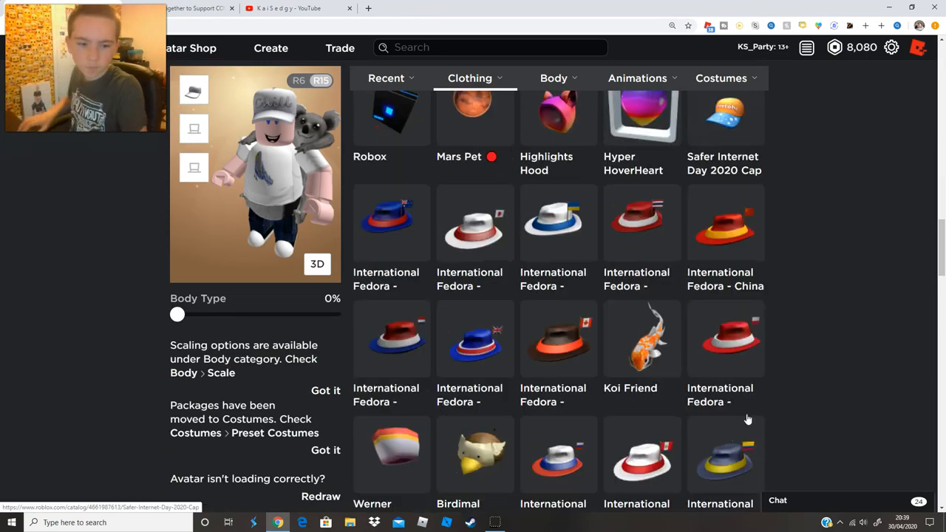
scroll("down", 3)
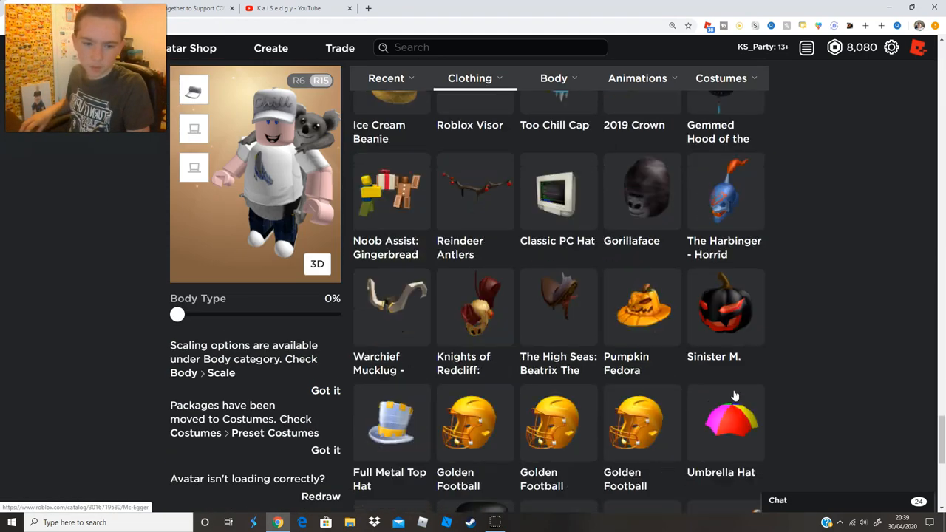
scroll("down", 3)
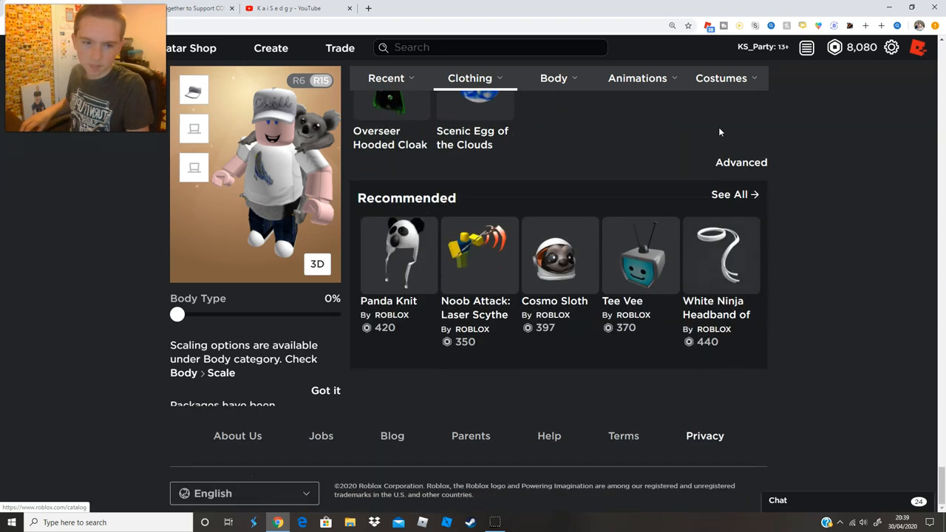
left_click(741, 162)
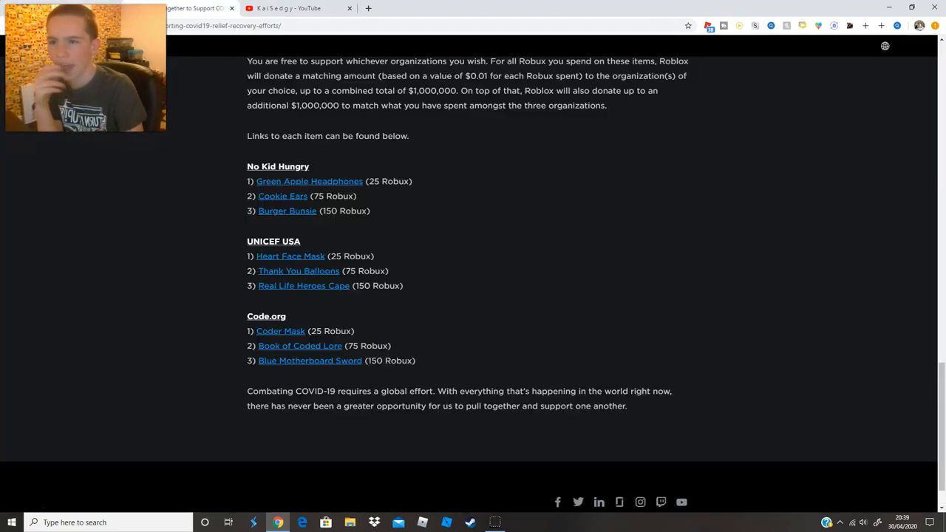
right_click(286, 211)
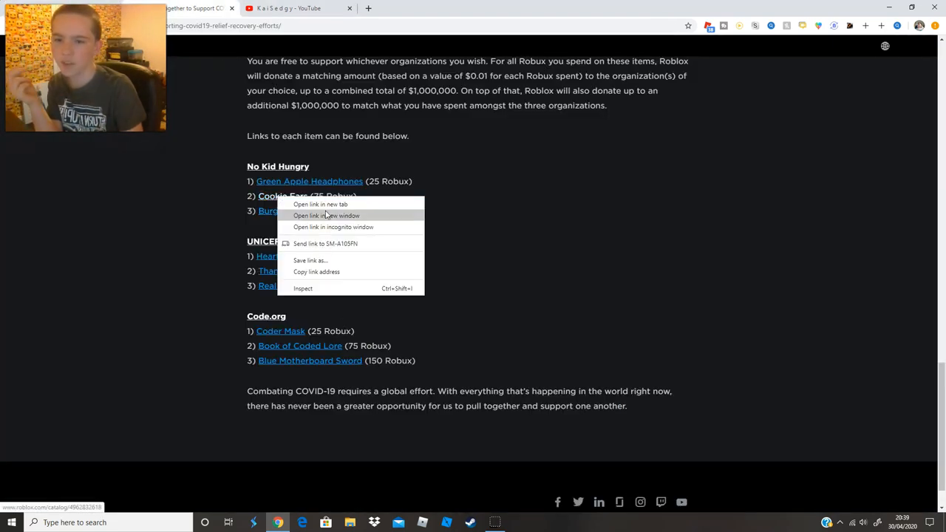
- Add the Cookie Ears asset ID in the Advanced asset ID list and save it
left_click(320, 203)
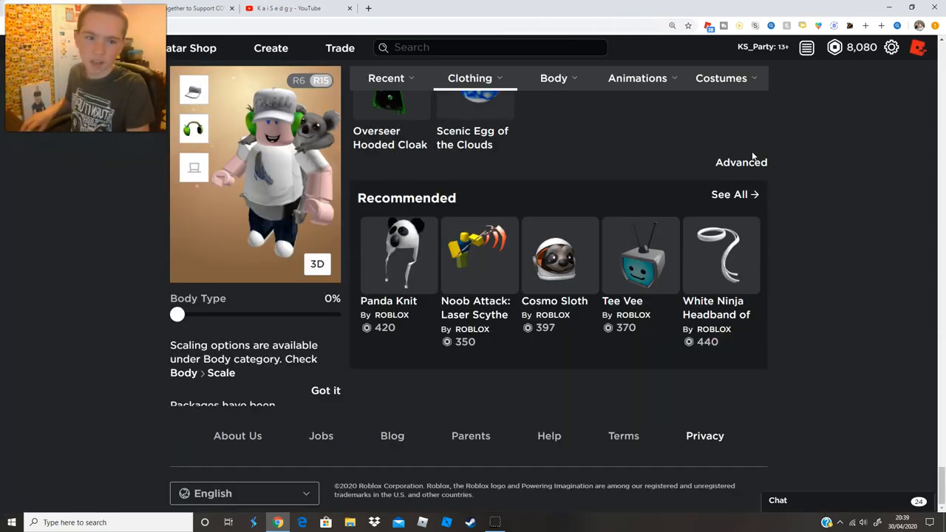
left_click(740, 161)
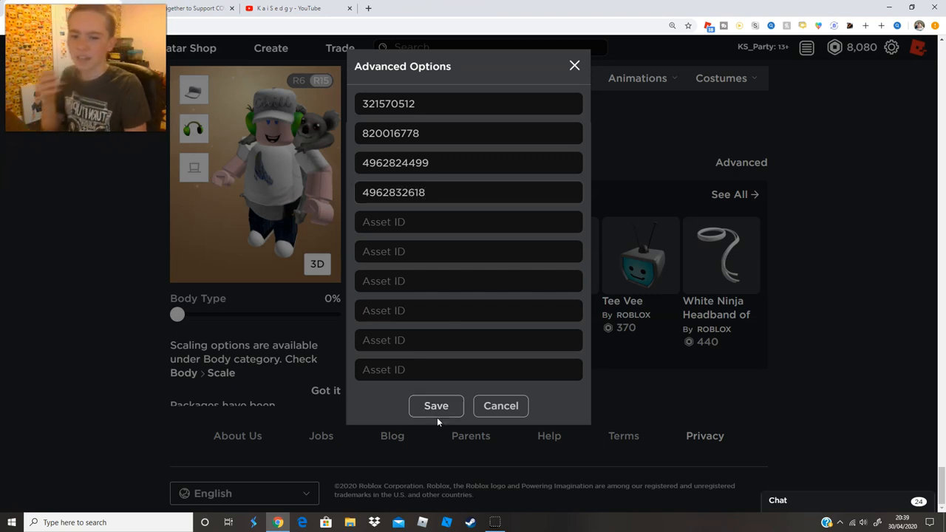
left_click(435, 405)
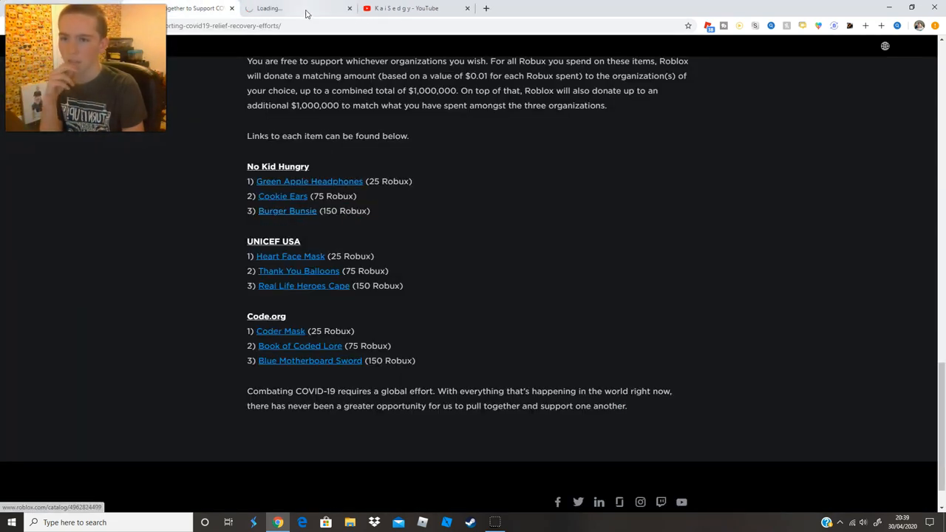
left_click(287, 211)
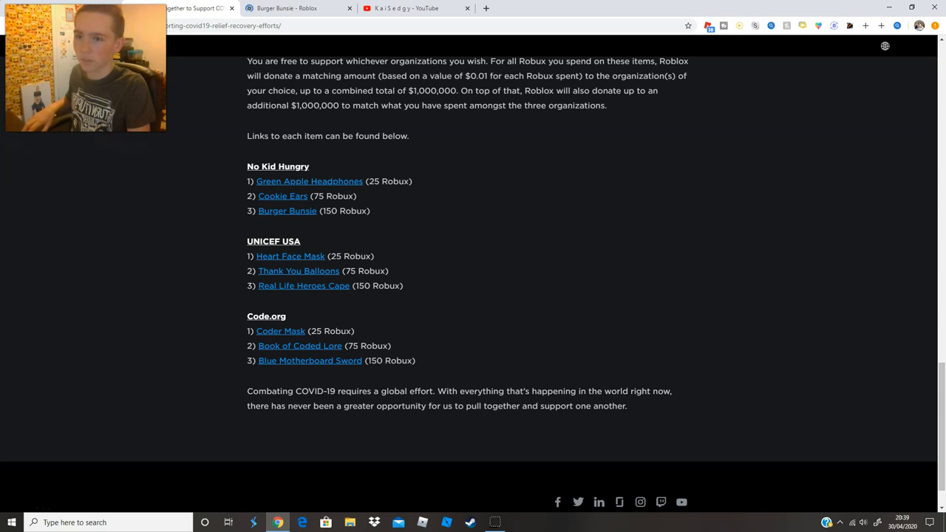
- Save the asset ID list with Burger Bunsie, confirm overriding the look, and reopen the list
left_click(295, 8)
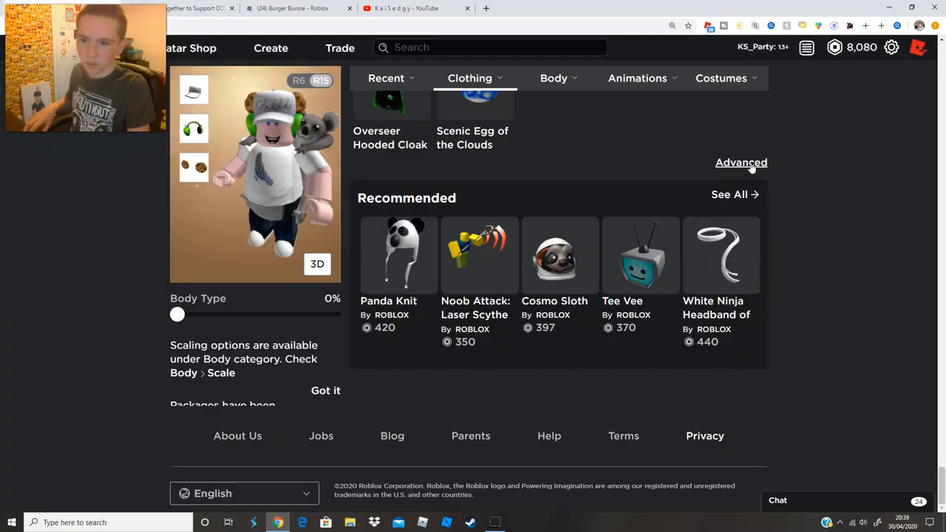
left_click(741, 161)
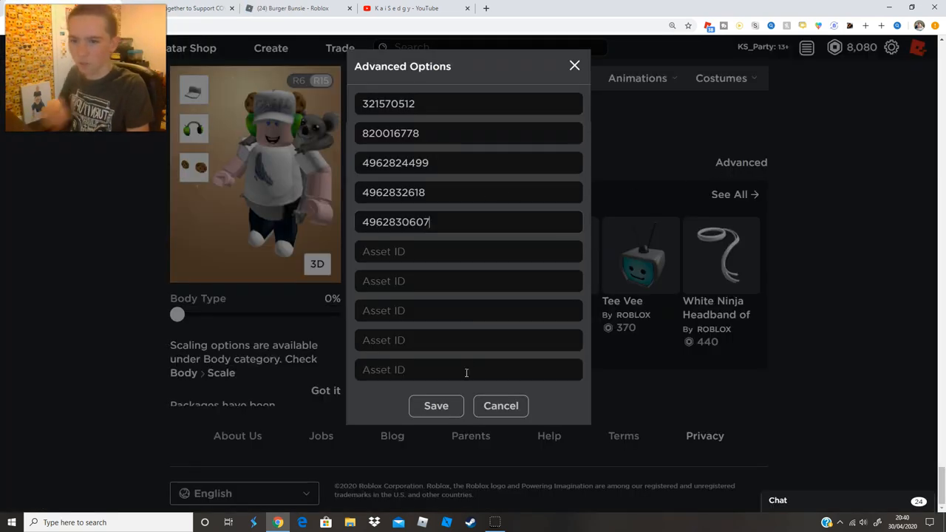
left_click(436, 405)
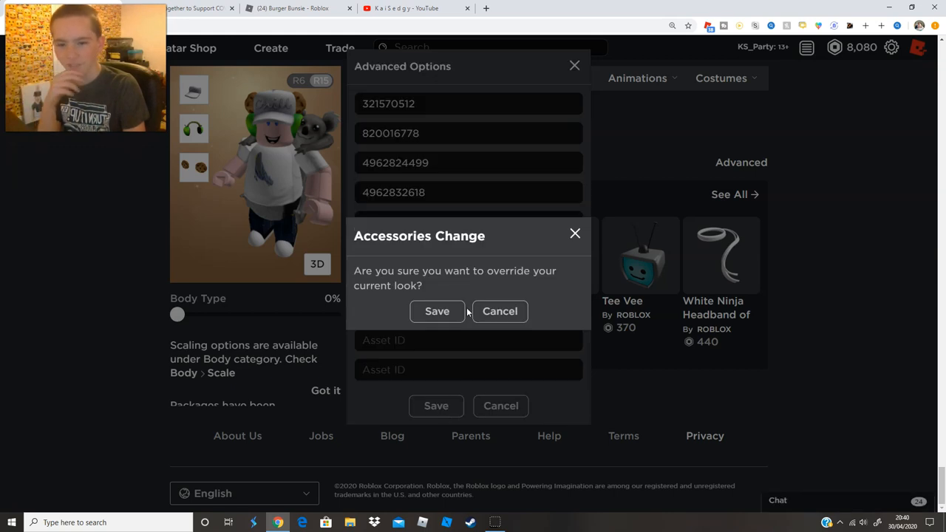
left_click(437, 311)
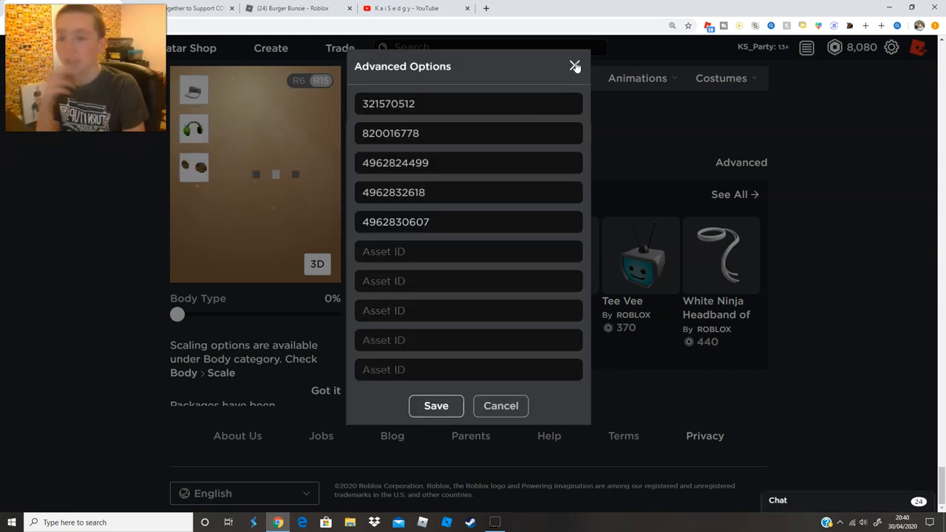
left_click(192, 8)
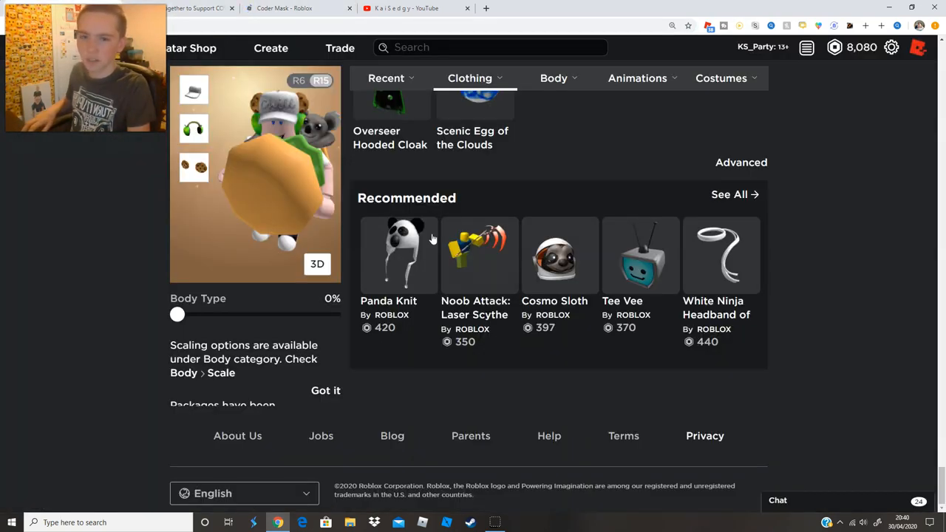
left_click(741, 162)
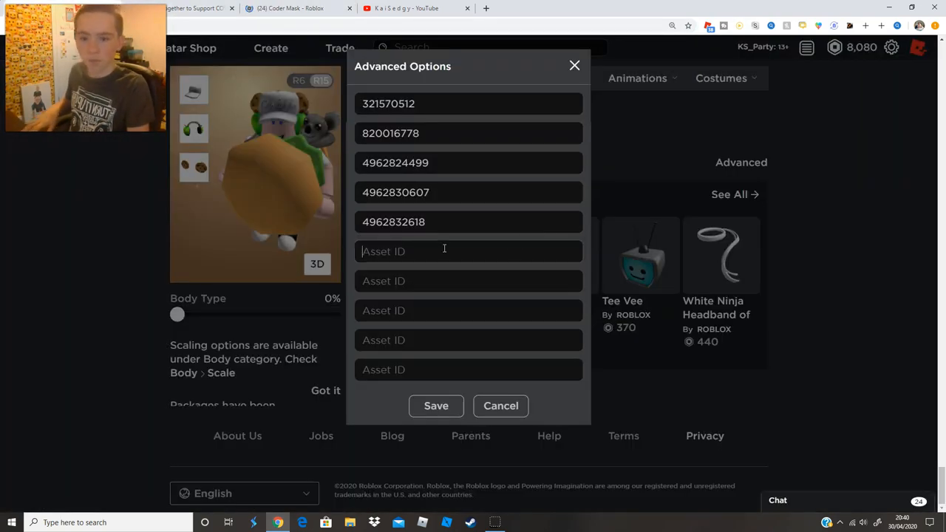
- Save the Coder Mask and Book of Coded Lore asset IDs and confirm overriding the look
left_click(436, 406)
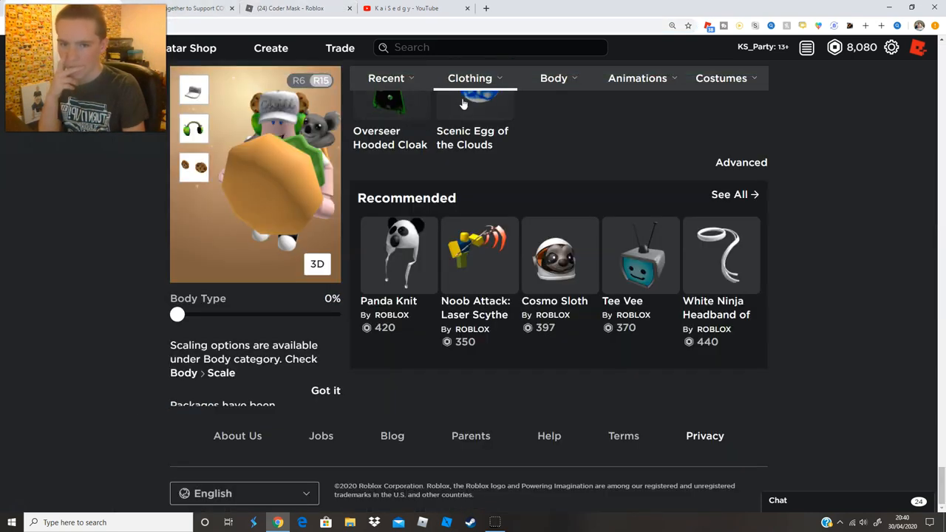
left_click(740, 161)
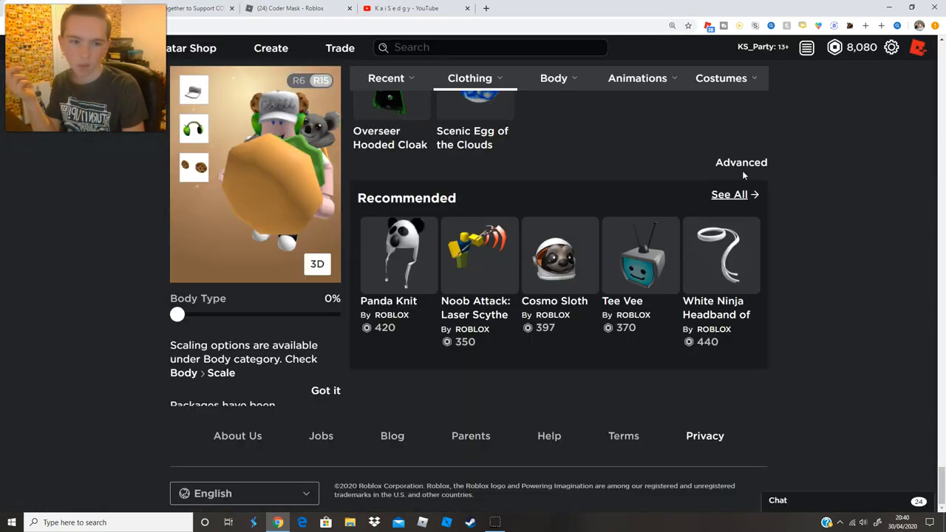
left_click(741, 161)
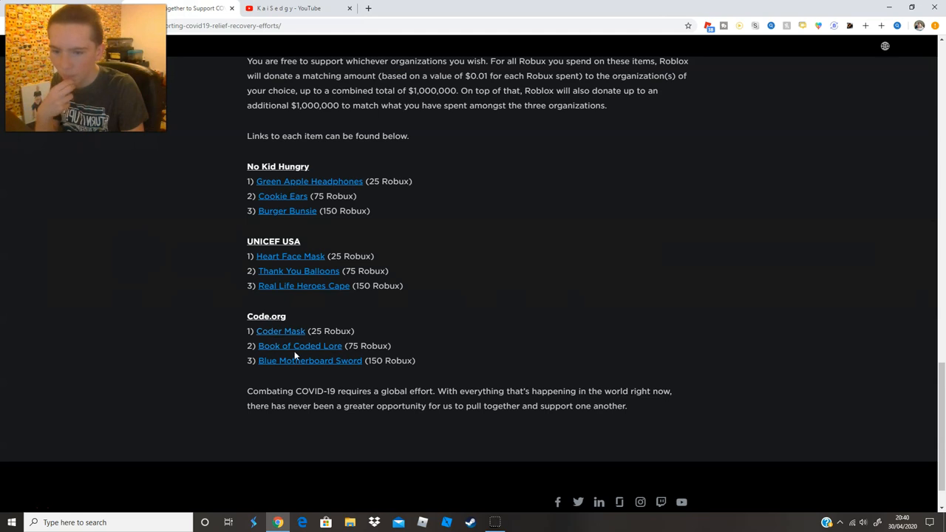
left_click(309, 360)
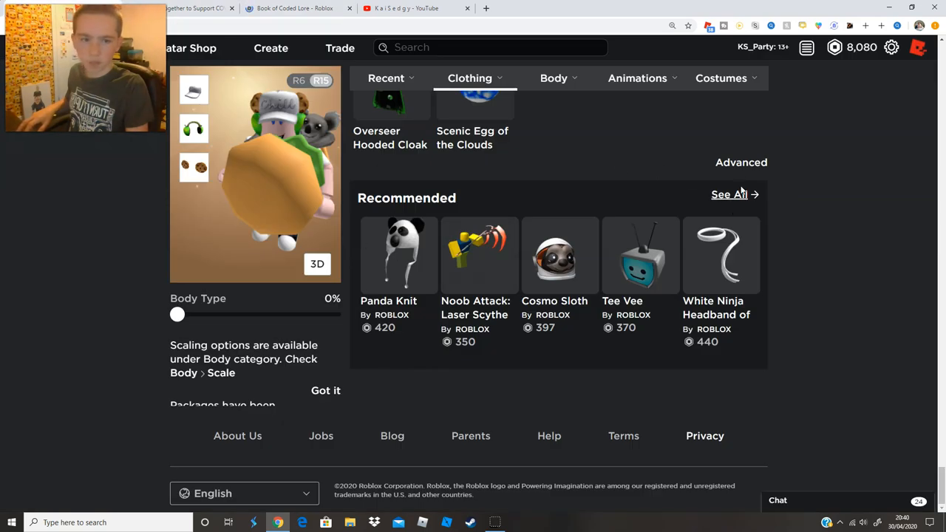
left_click(741, 162)
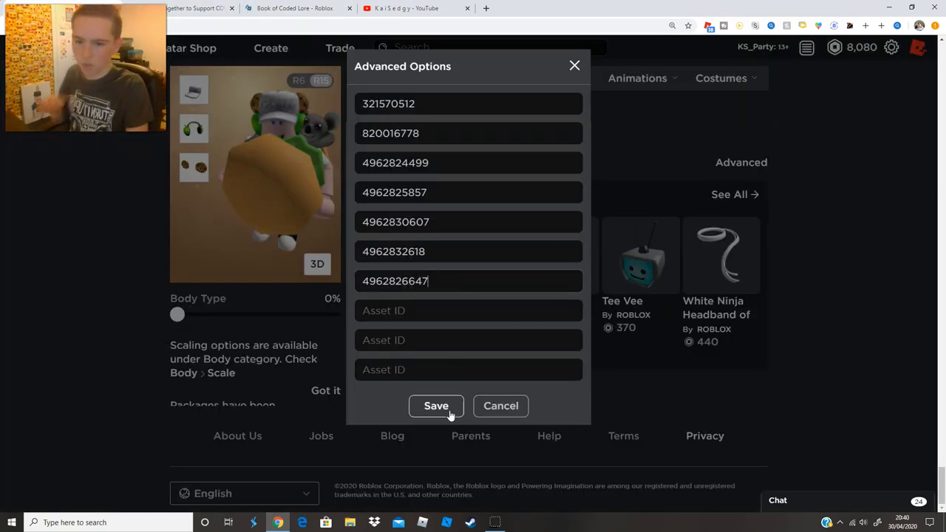
left_click(435, 405)
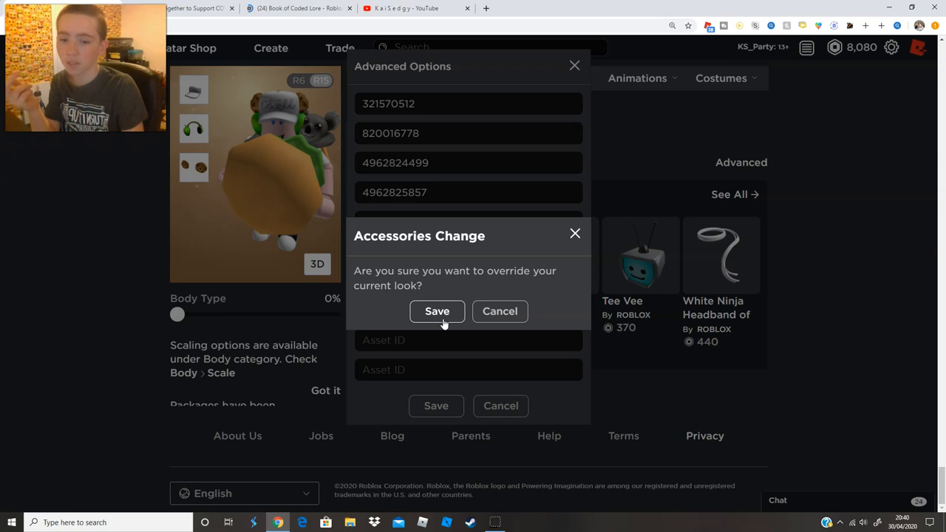
left_click(437, 311)
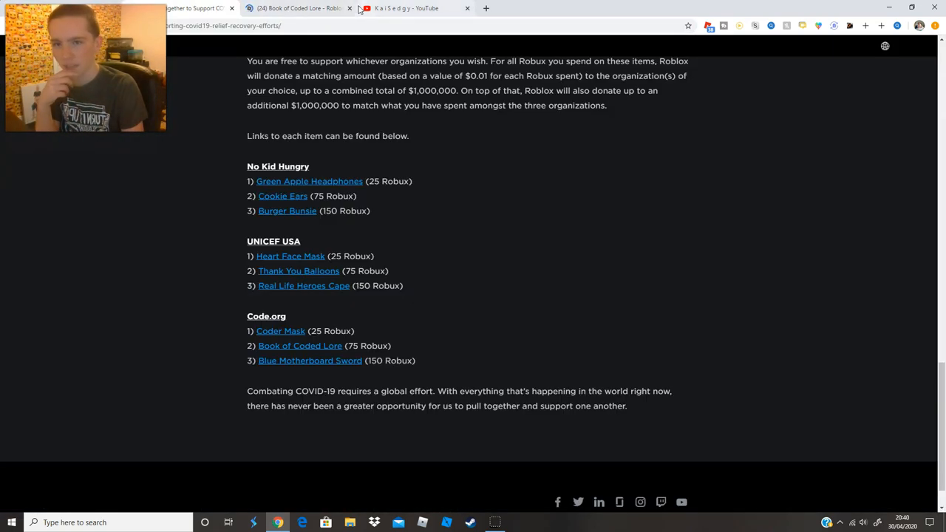
- Open the Blue Motherboard Sword item page in a new tab
right_click(310, 360)
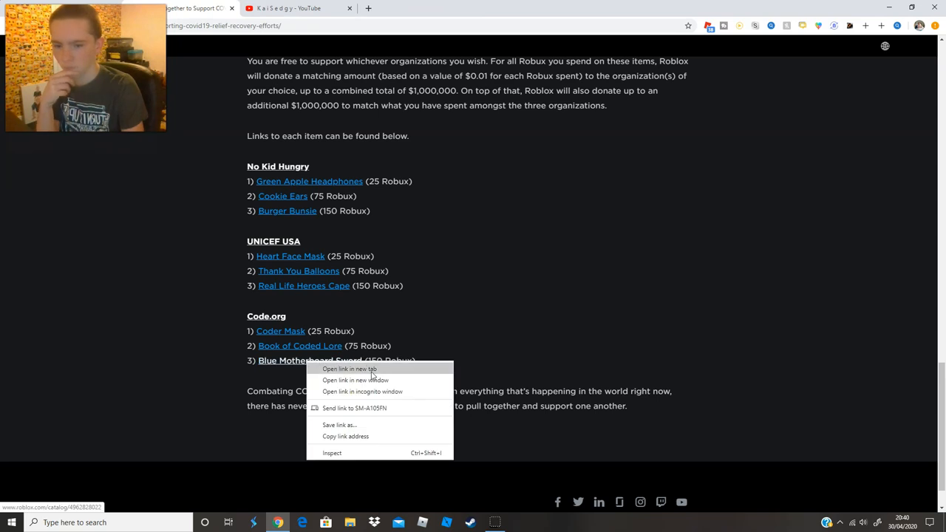
left_click(349, 368)
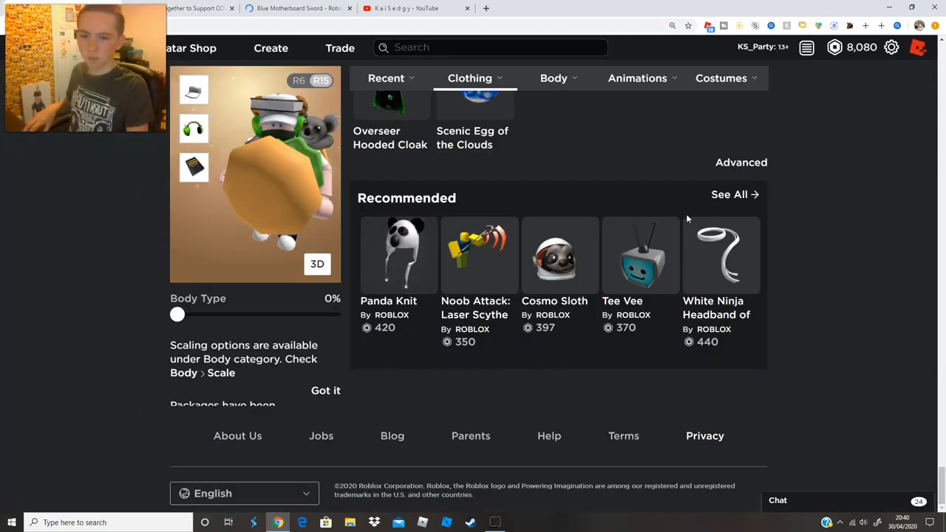
left_click(740, 162)
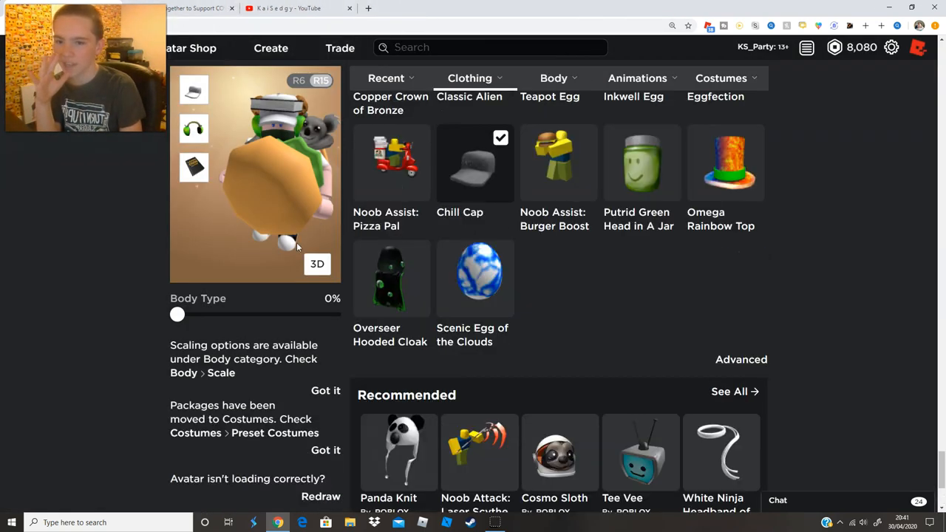
scroll("down", 3)
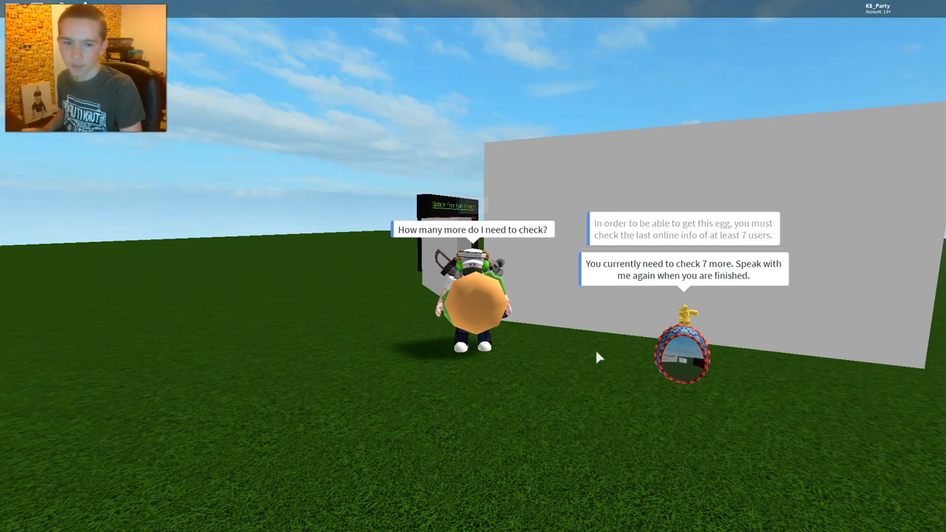
mouse_move(743, 290)
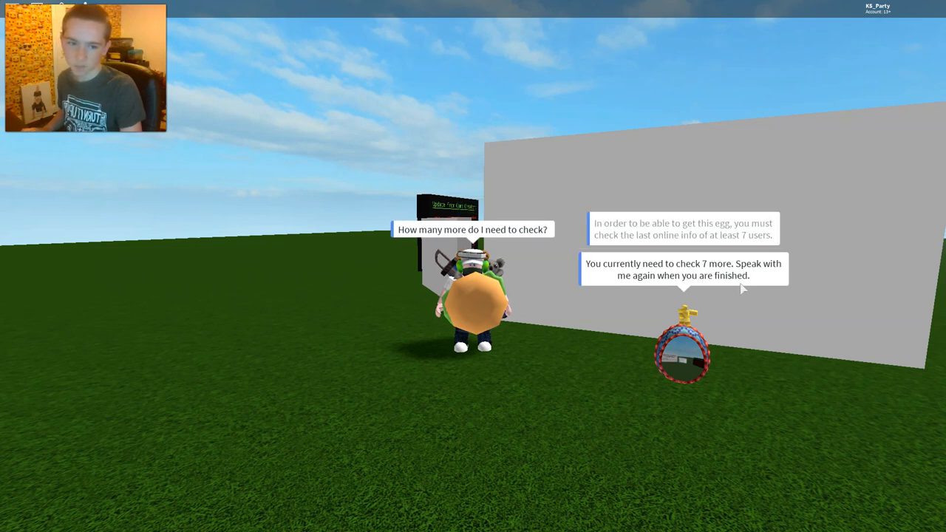